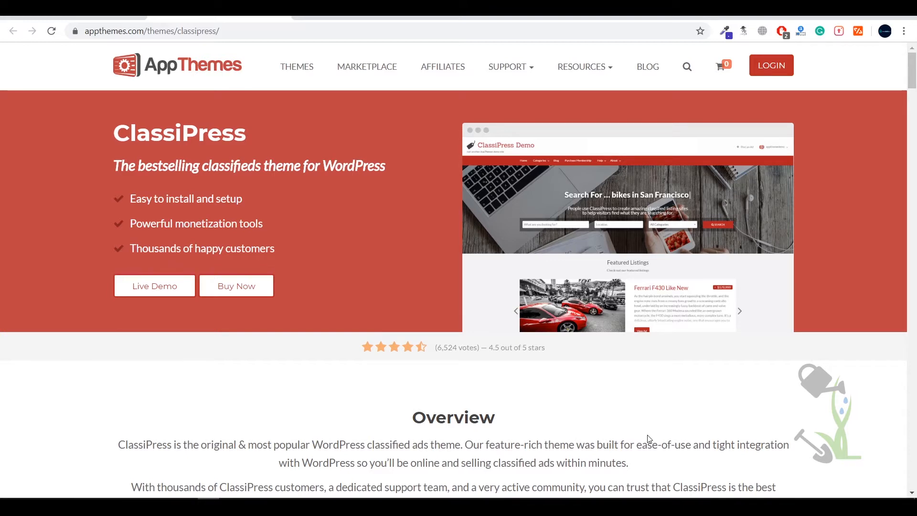
- Scroll the ClassiPress theme page and launch the live demo past the welcome notice
scroll("down", 3)
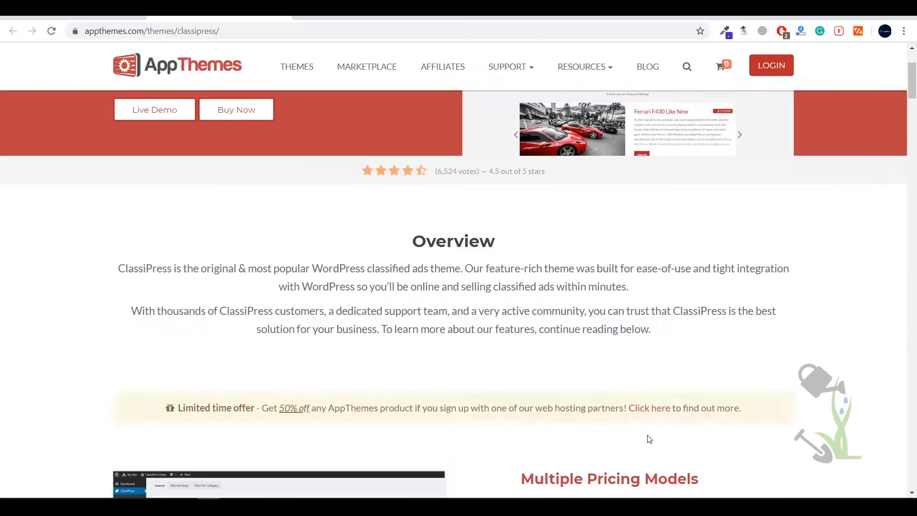
scroll("down", 3)
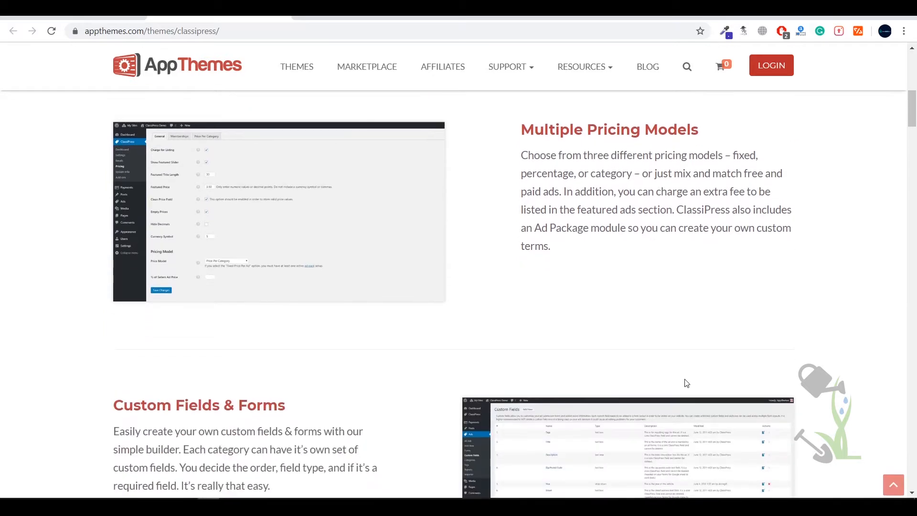
scroll("down", 3)
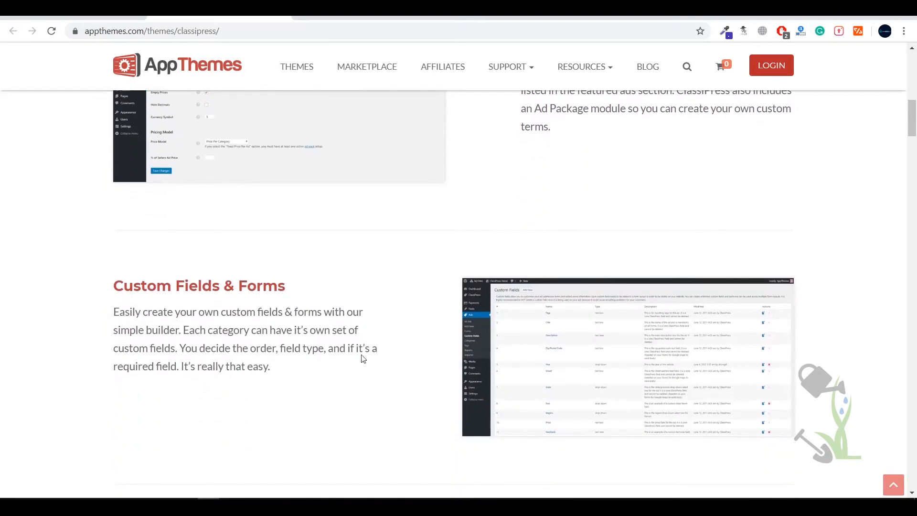
scroll("down", 3)
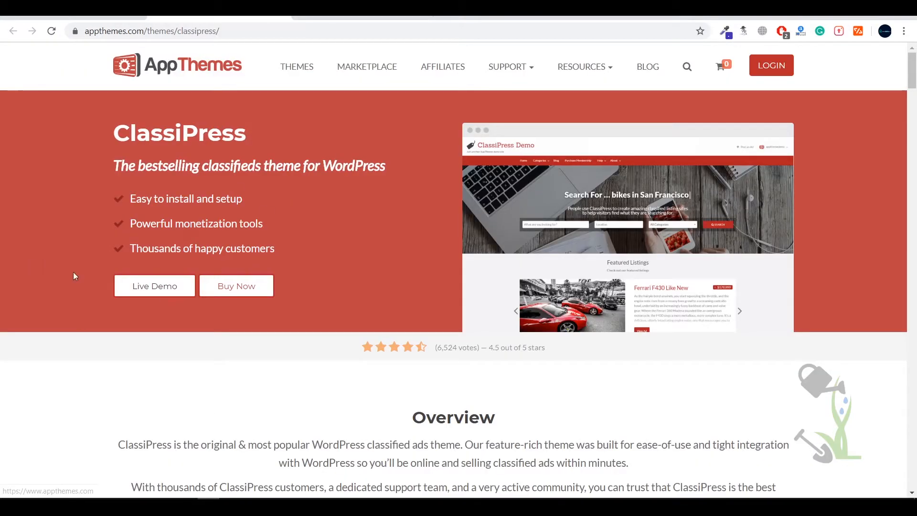
left_click(155, 286)
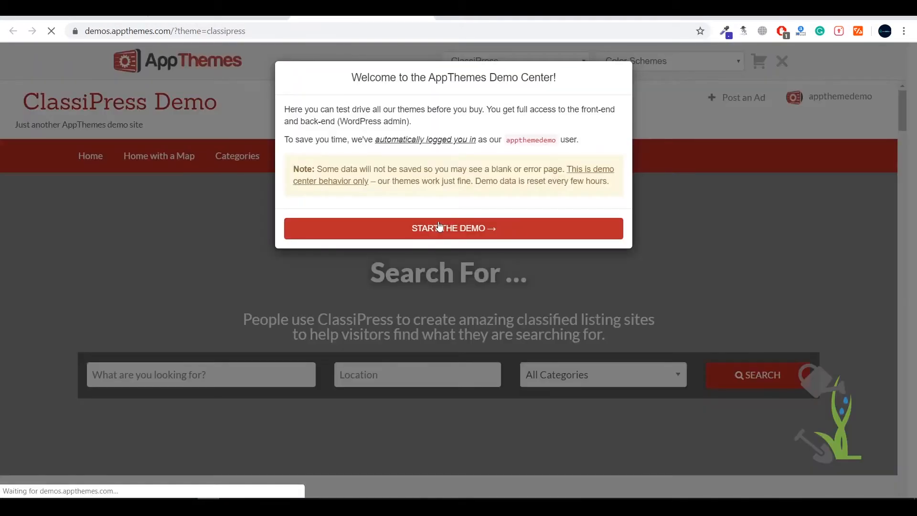
left_click(452, 228)
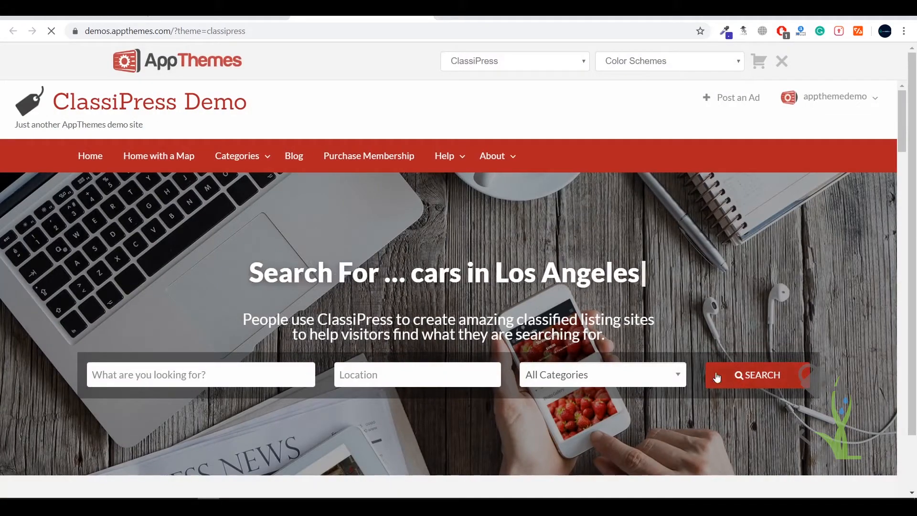
- Browse featured listings, view the HTC EVO 4G 3D Phone ad and its contact form, then return home
scroll("down", 3)
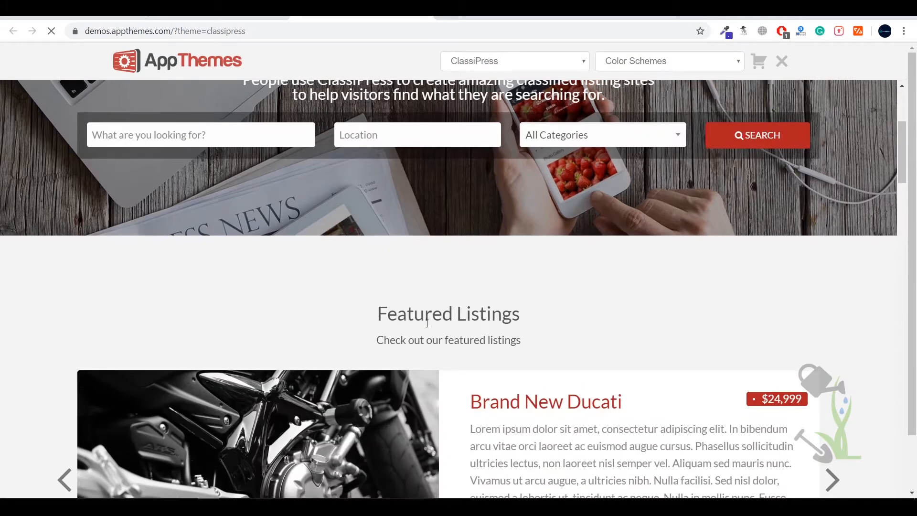
scroll("down", 3)
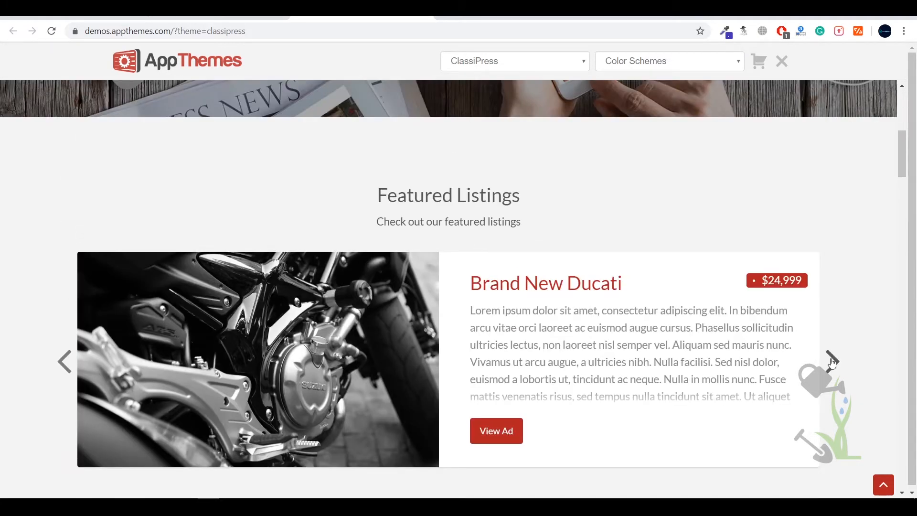
left_click(831, 361)
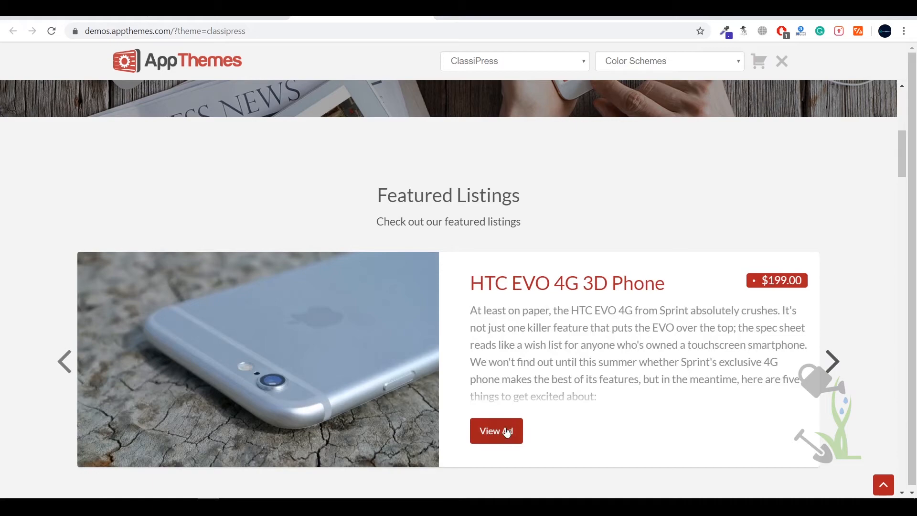
left_click(496, 430)
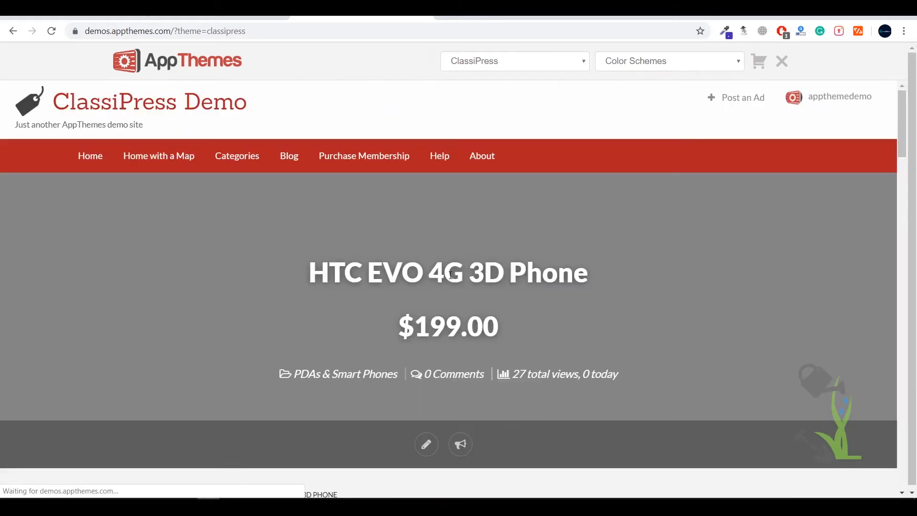
scroll("down", 3)
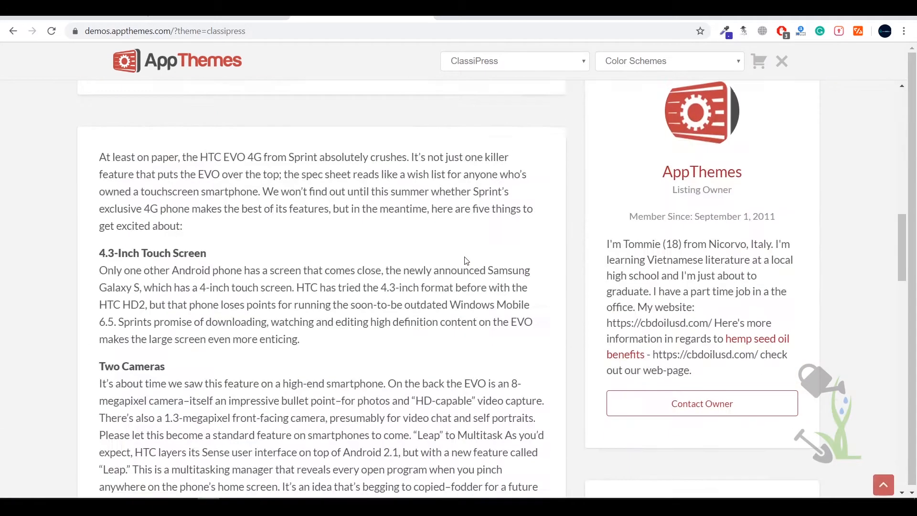
scroll("down", 3)
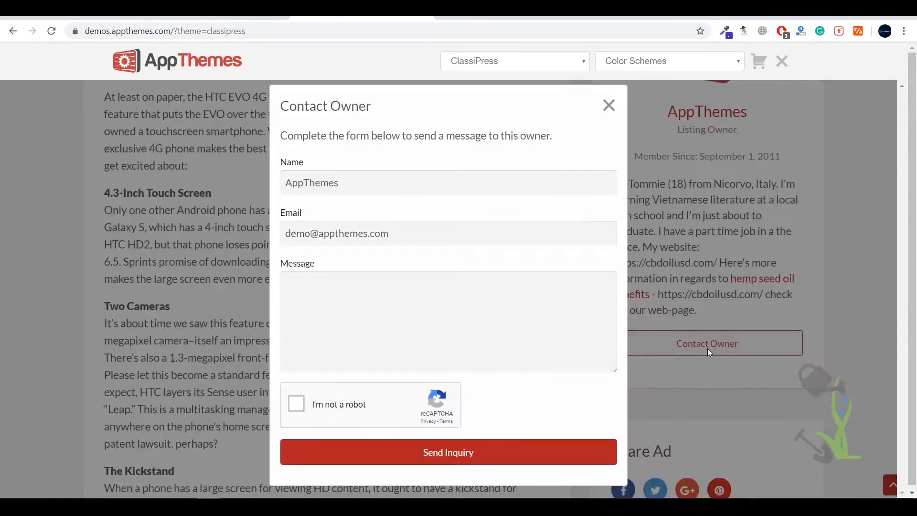
left_click(608, 105)
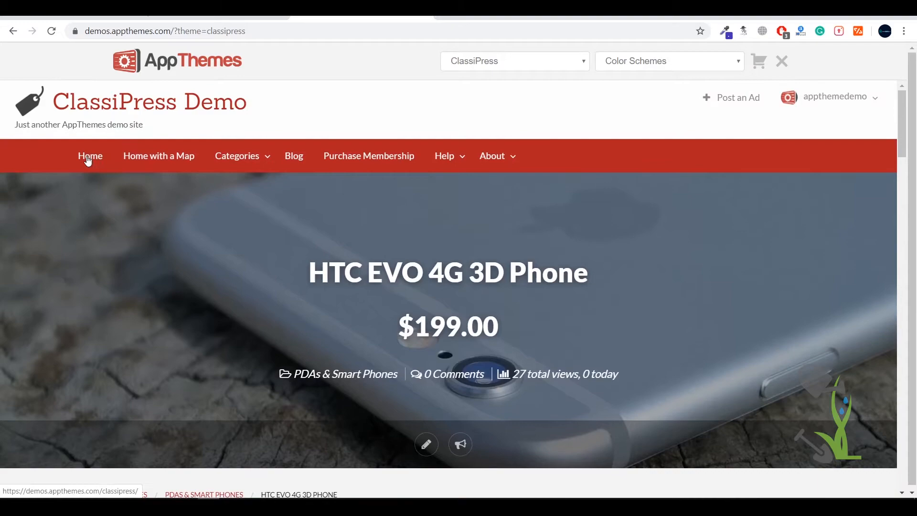
mouse_move(92, 143)
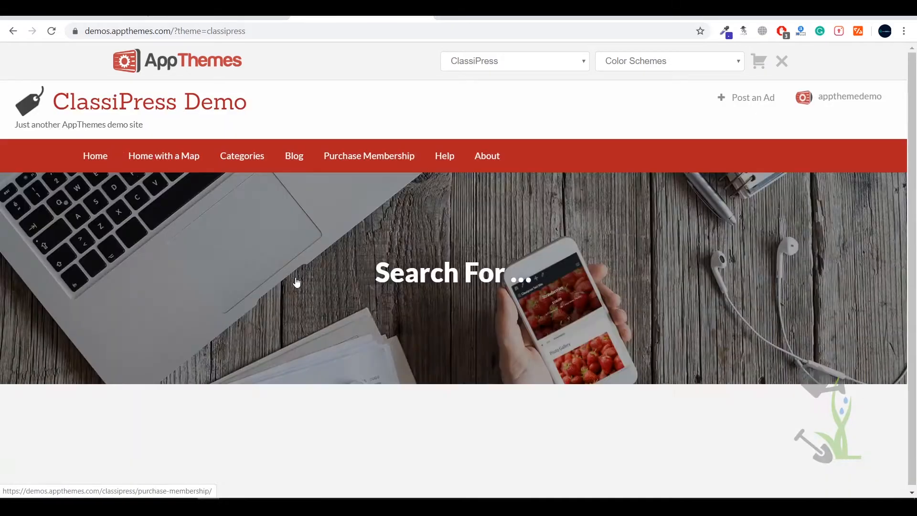
scroll("down", 3)
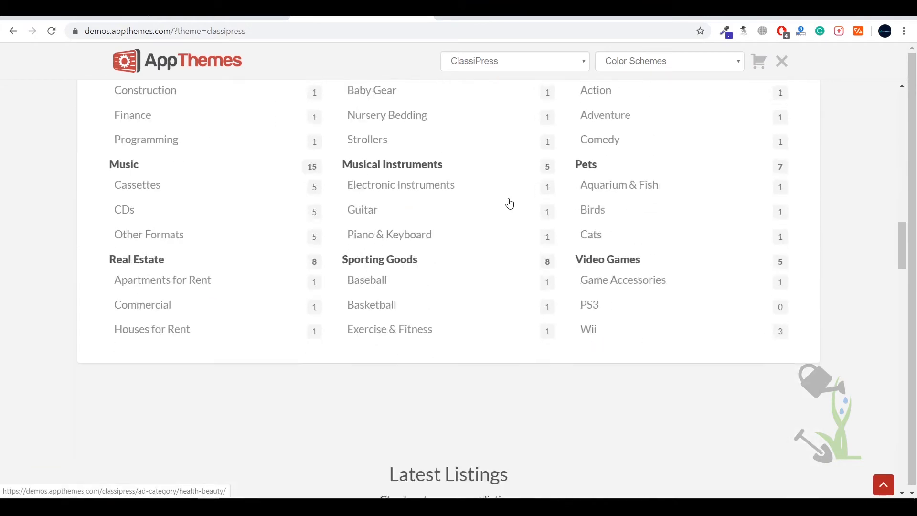
scroll("down", 3)
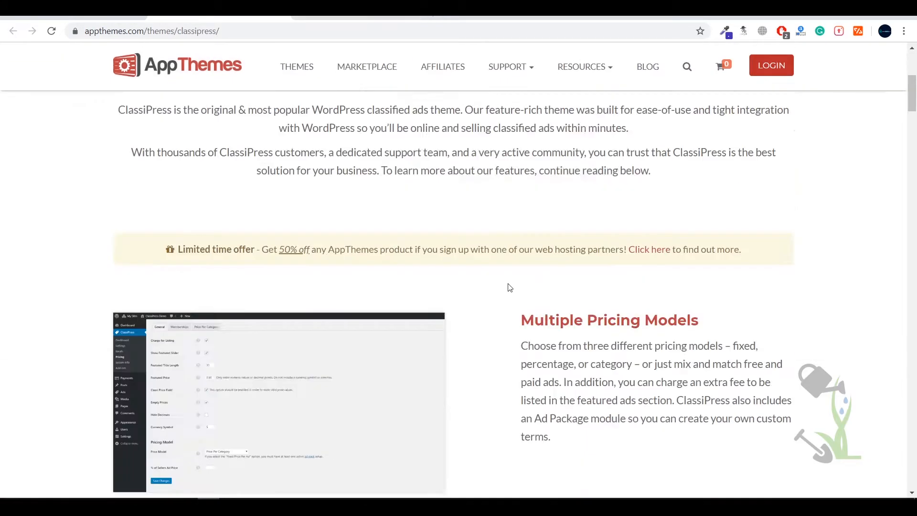
- Scroll through the ClassiPress custom fields and location-search feature sections
scroll("down", 3)
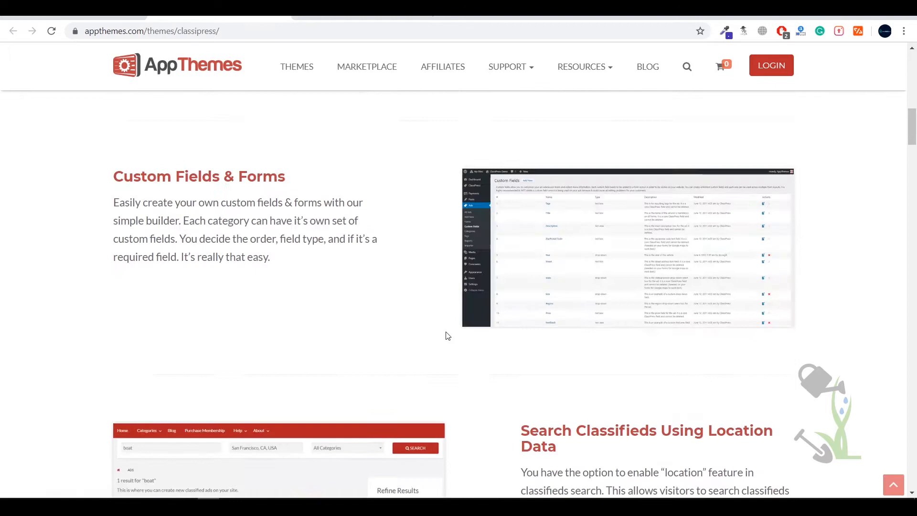
scroll("up", 3)
type("demo")
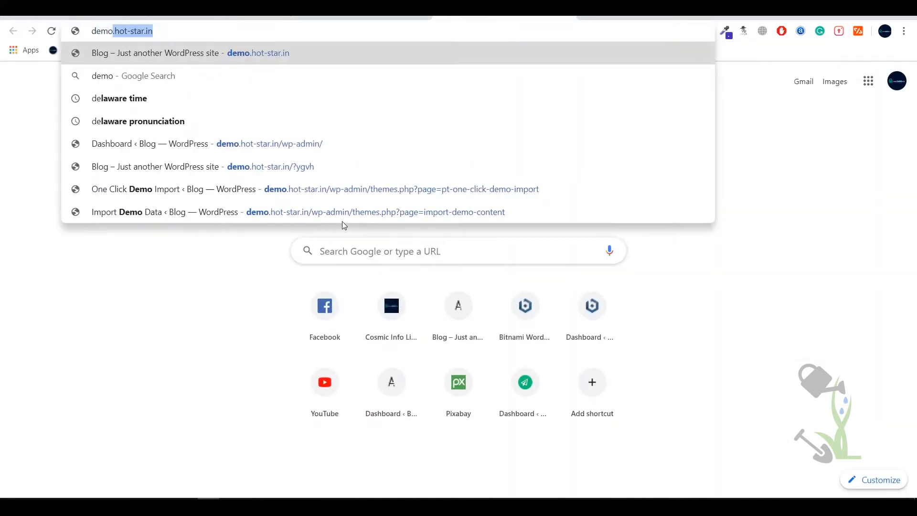
- Load demo.hot-star.in and start entering its /wp-admin address
key("Enter")
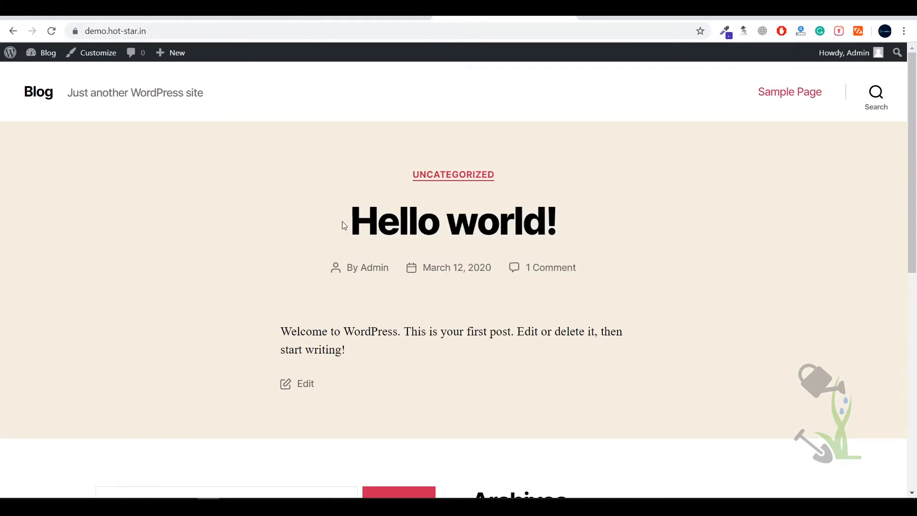
mouse_move(271, 331)
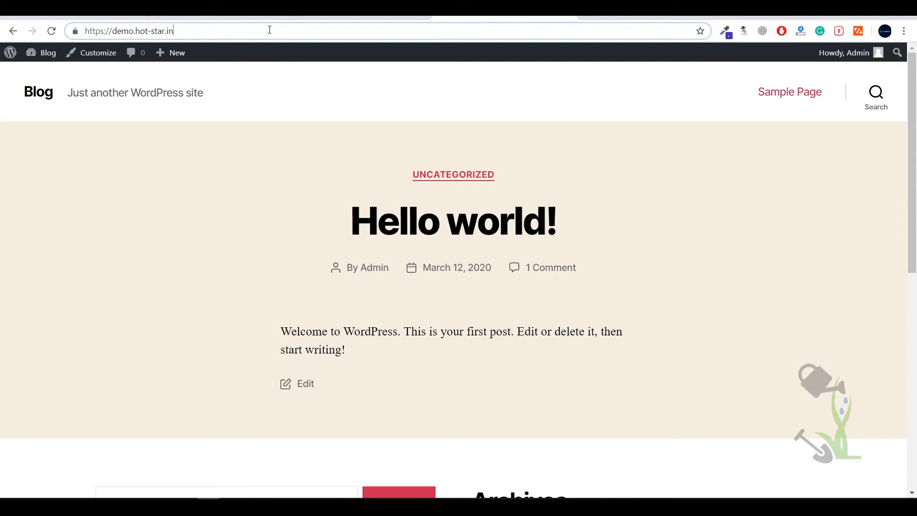
type("wp-admin/")
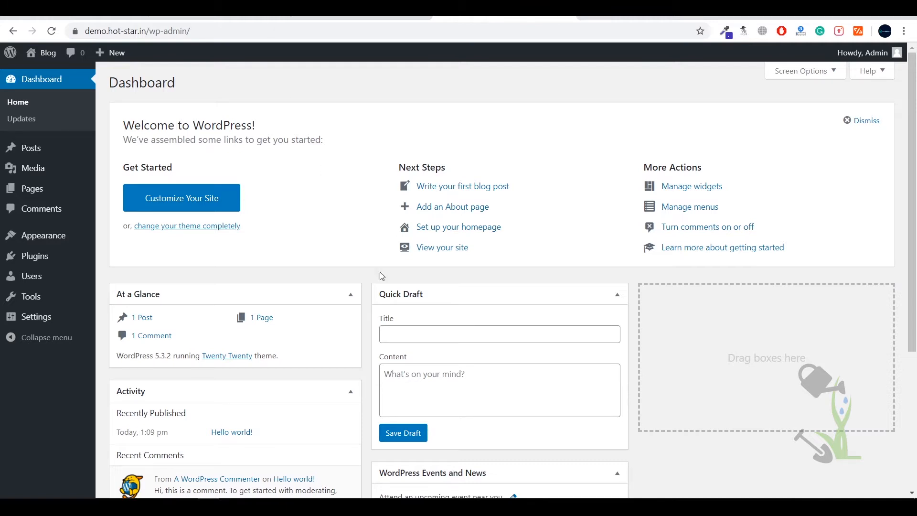
mouse_move(22, 119)
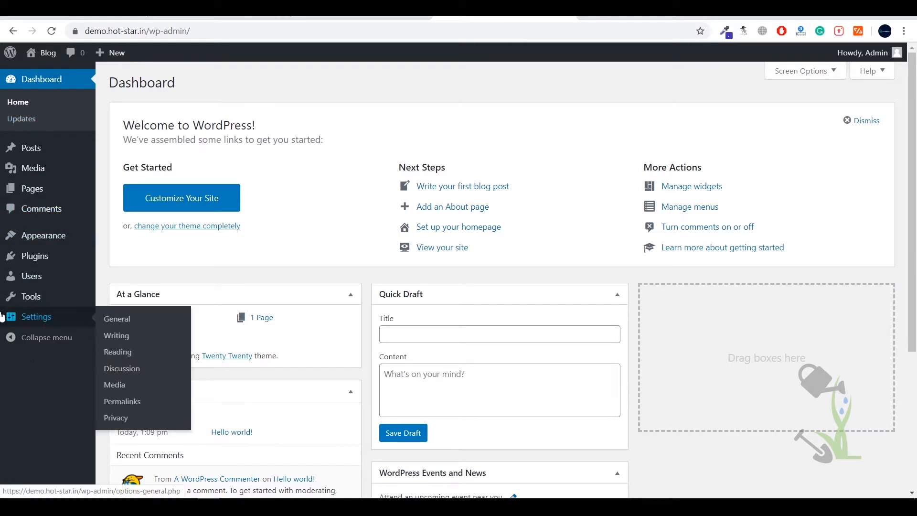
mouse_move(46, 316)
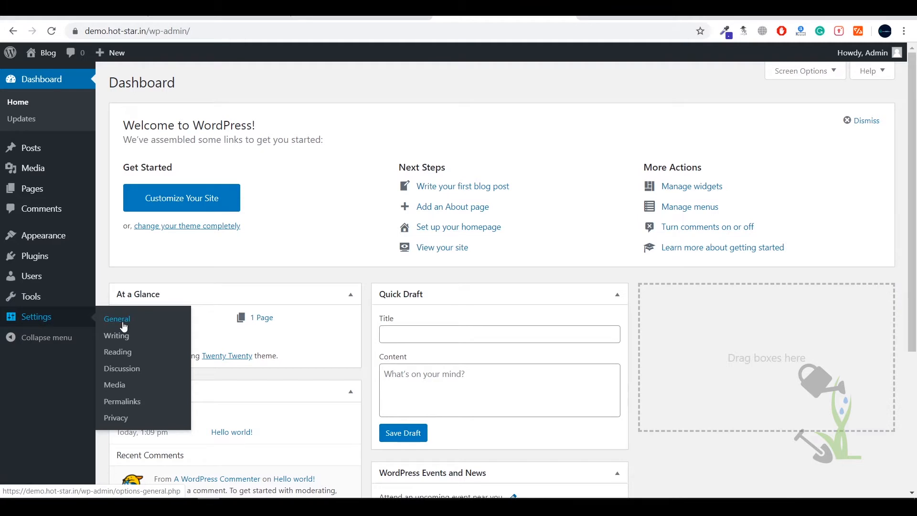
mouse_move(122, 402)
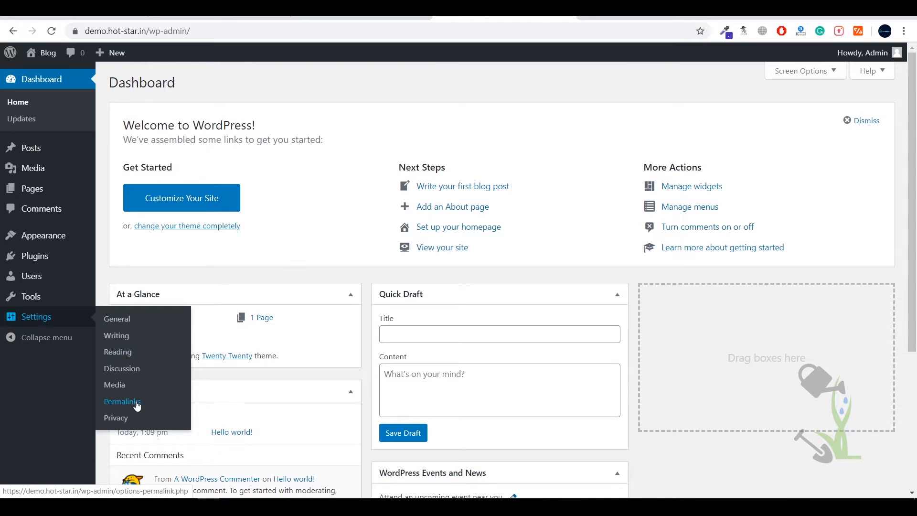
mouse_move(31, 296)
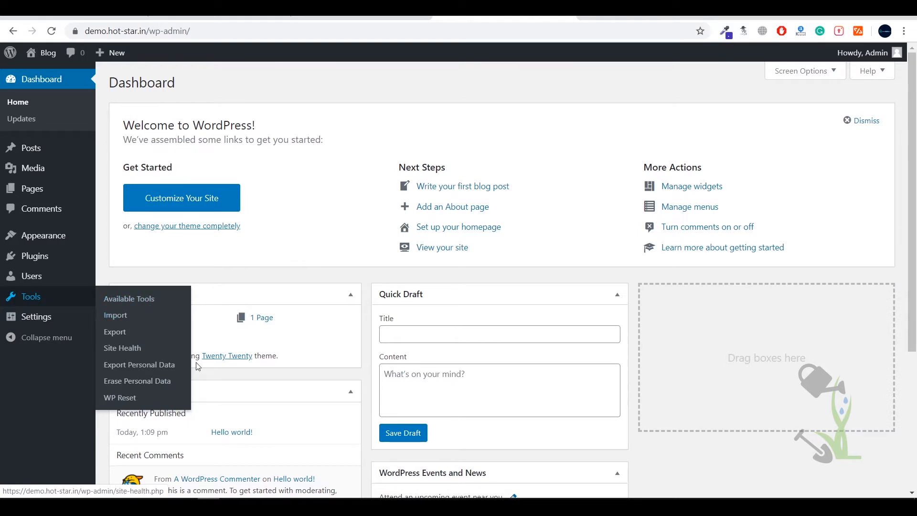
mouse_move(152, 344)
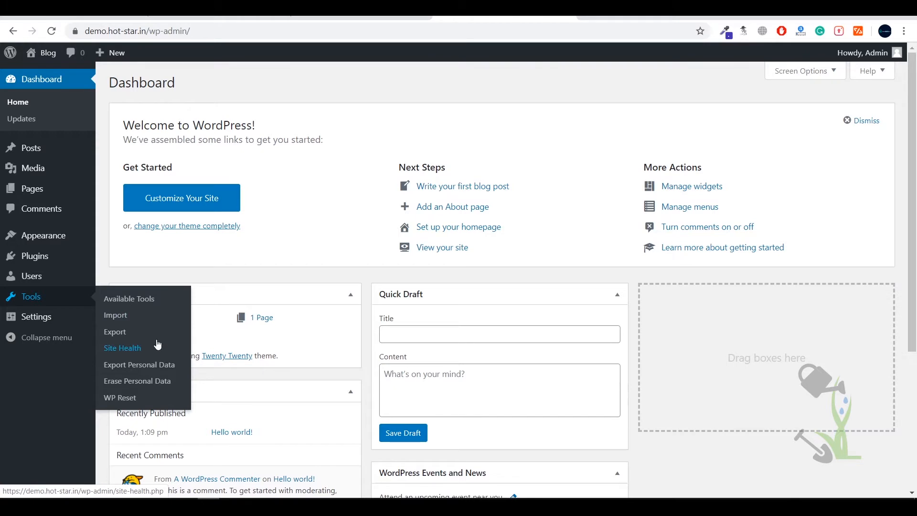
mouse_move(31, 275)
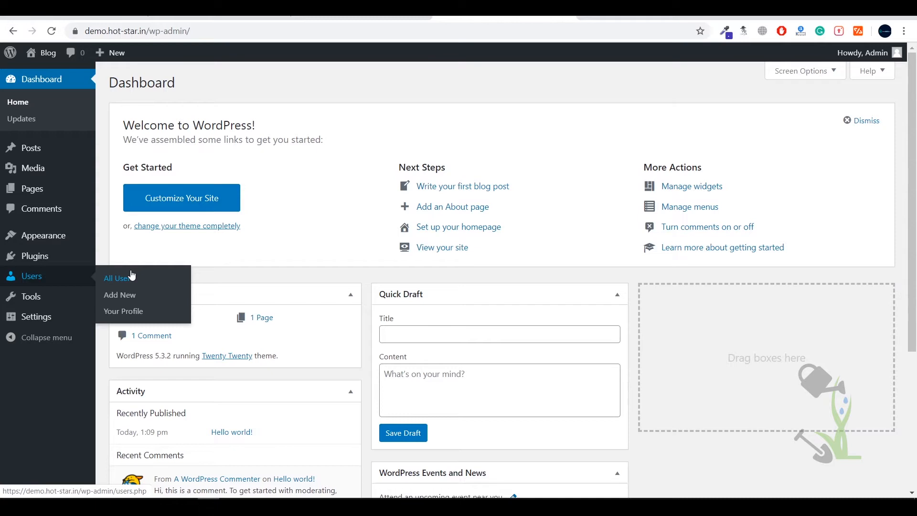
mouse_move(34, 256)
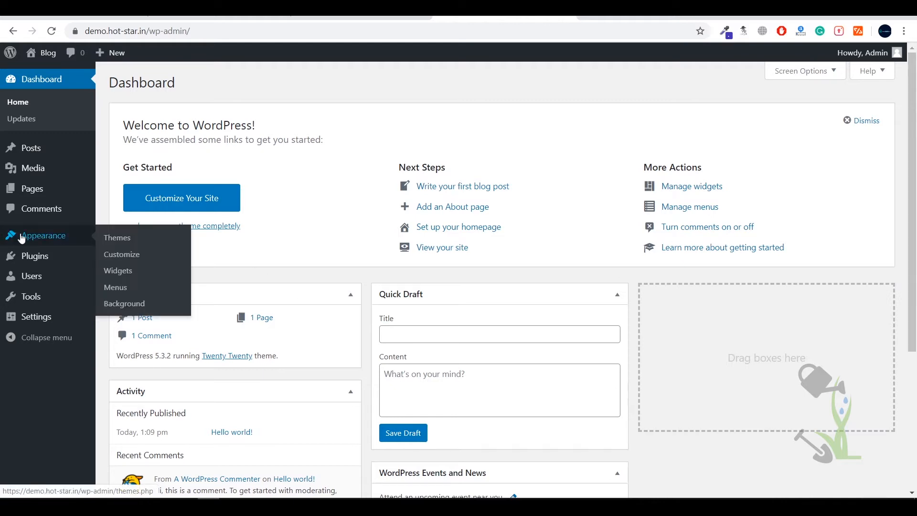
mouse_move(117, 238)
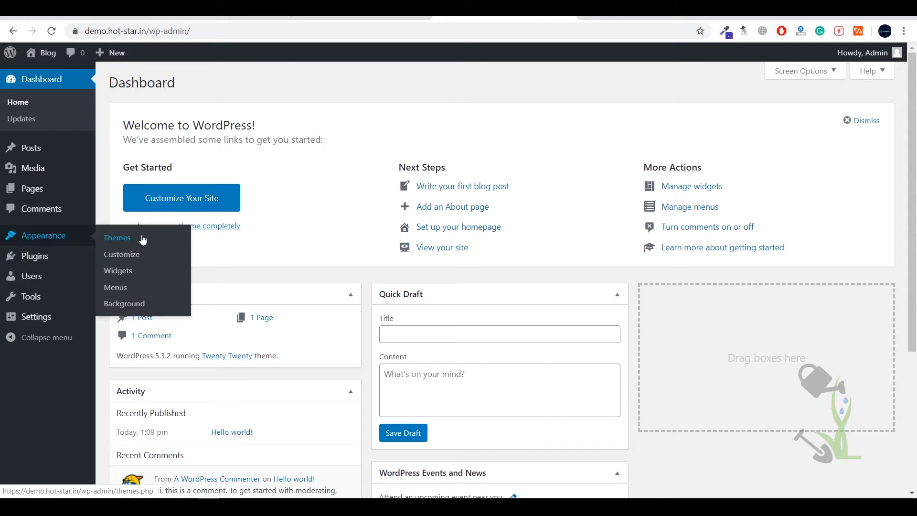
- Go from the installed Themes list to the Add Themes featured gallery
left_click(117, 237)
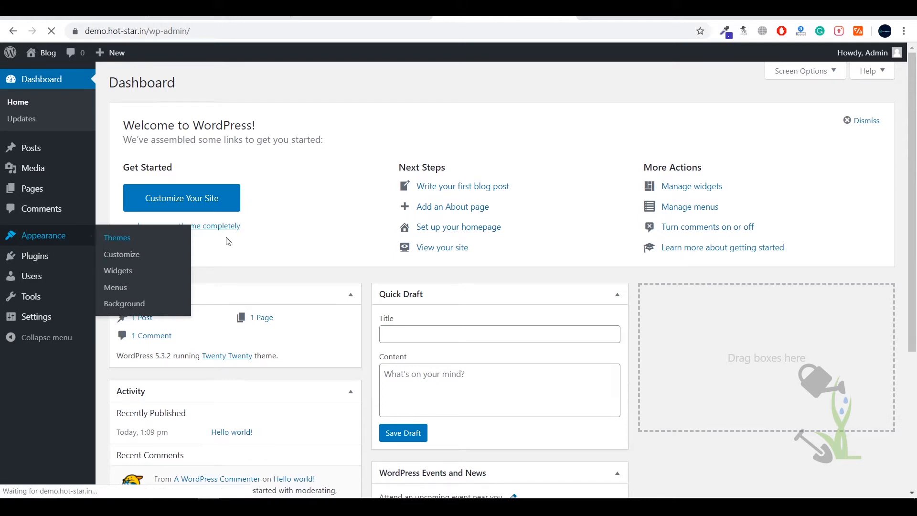
left_click(117, 237)
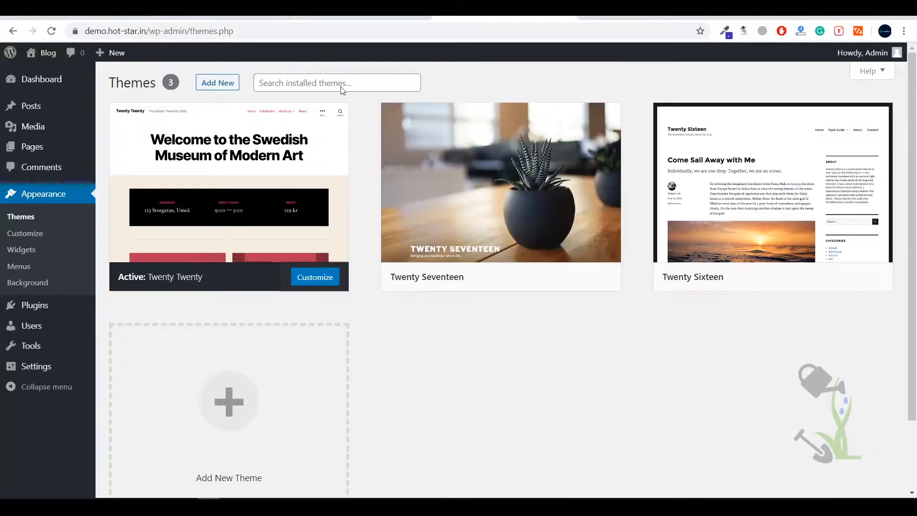
left_click(216, 82)
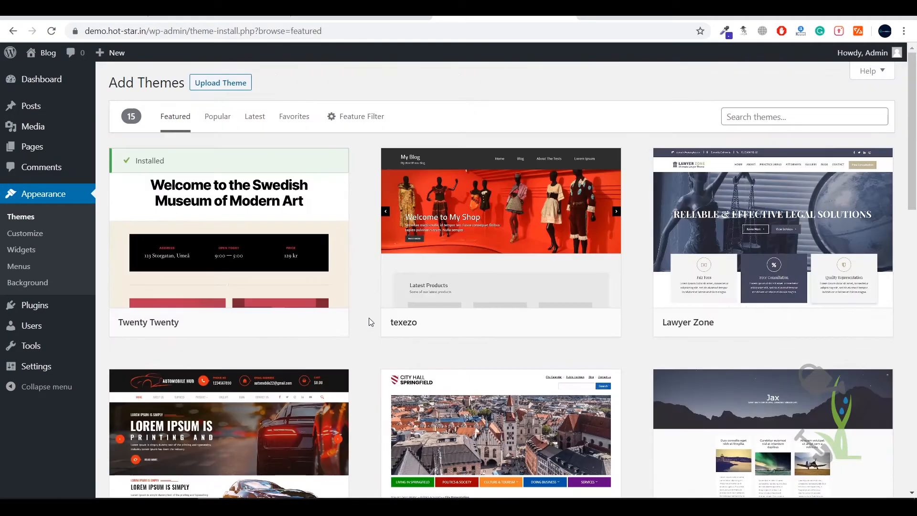
- Select classipress.4.1.4.zip in the Upload Theme form
scroll("down", 3)
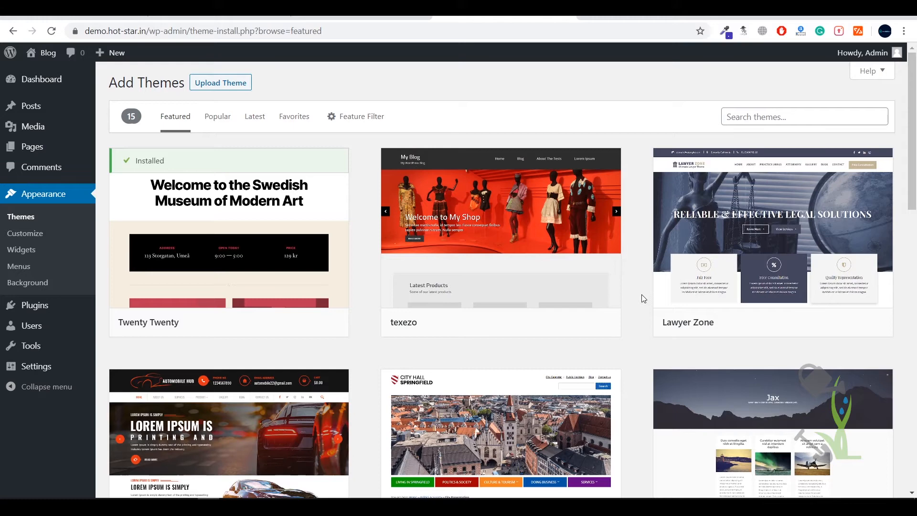
mouse_move(229, 240)
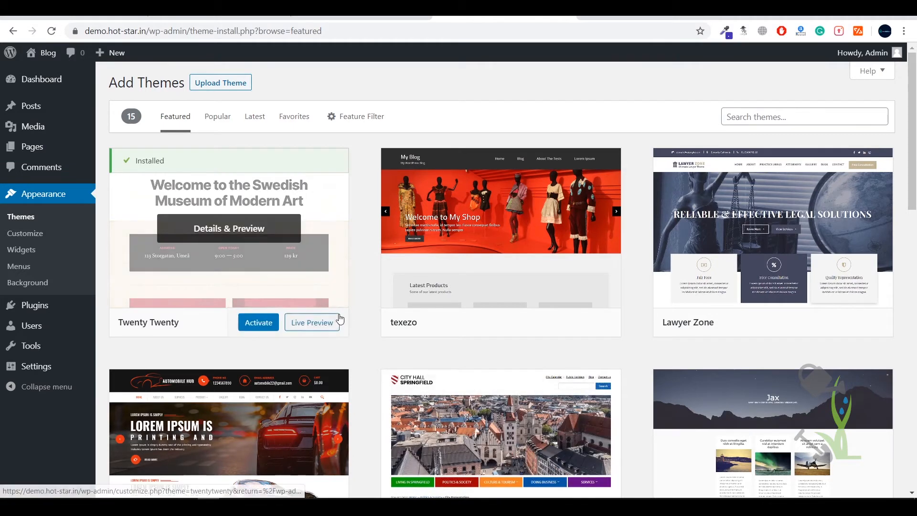
mouse_move(386, 218)
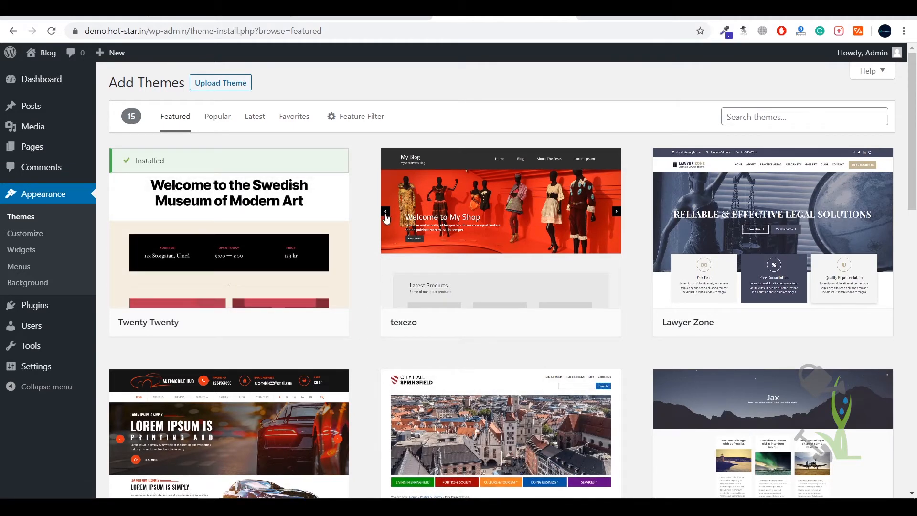
left_click(220, 83)
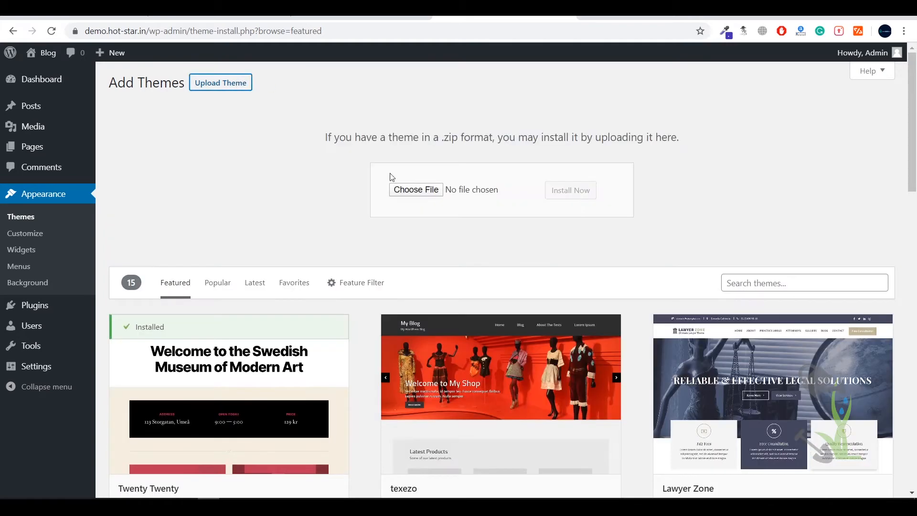
left_click(415, 189)
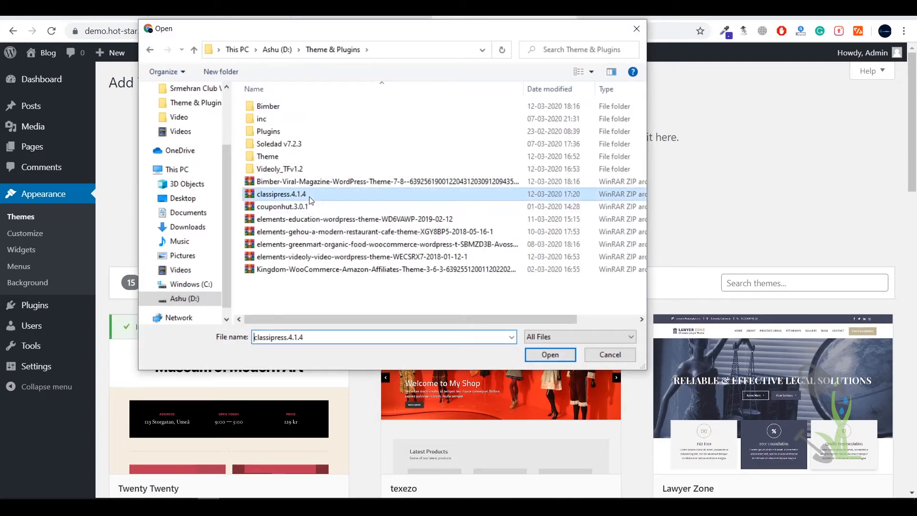
left_click(550, 355)
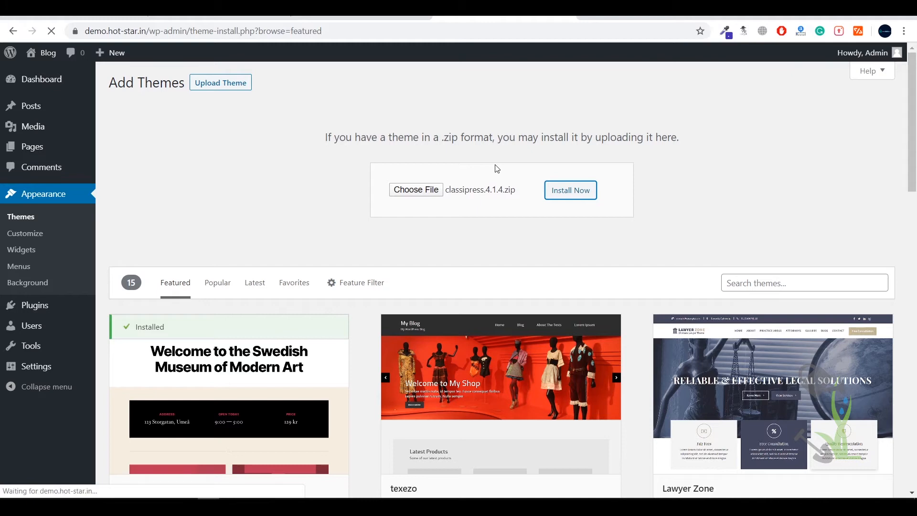
- Install ClassiPress 4.1.4 from the uploaded zip and activate it
left_click(570, 190)
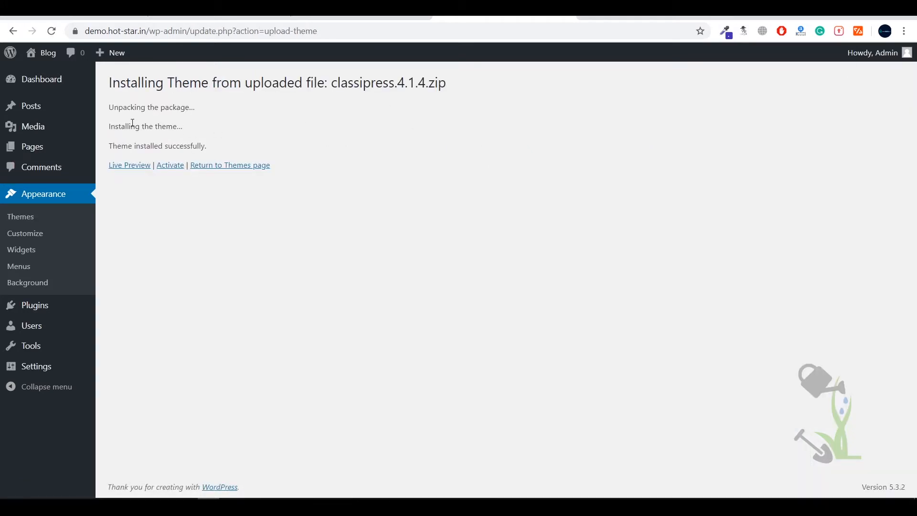
left_click(170, 165)
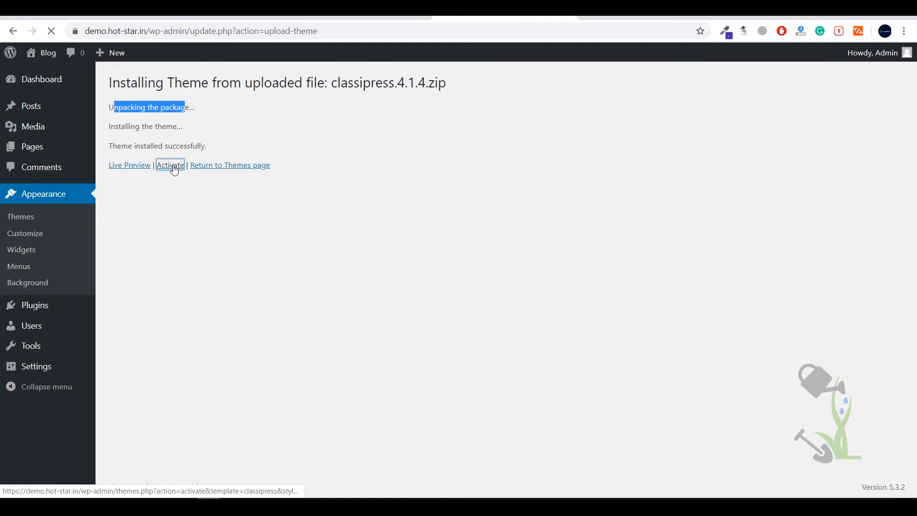
left_click(170, 164)
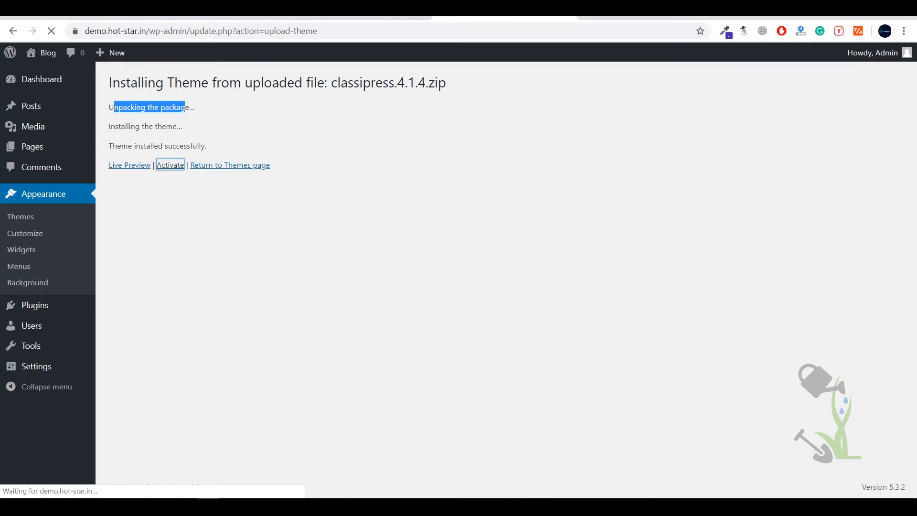
- Finish activating ClassiPress on its General settings page and reveal the Visit Site link
left_click(170, 164)
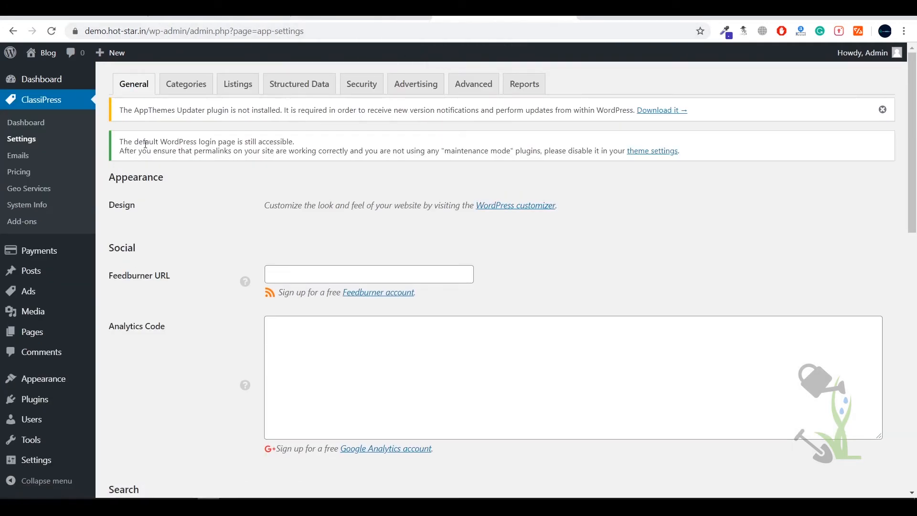
left_click_drag(145, 151, 302, 150)
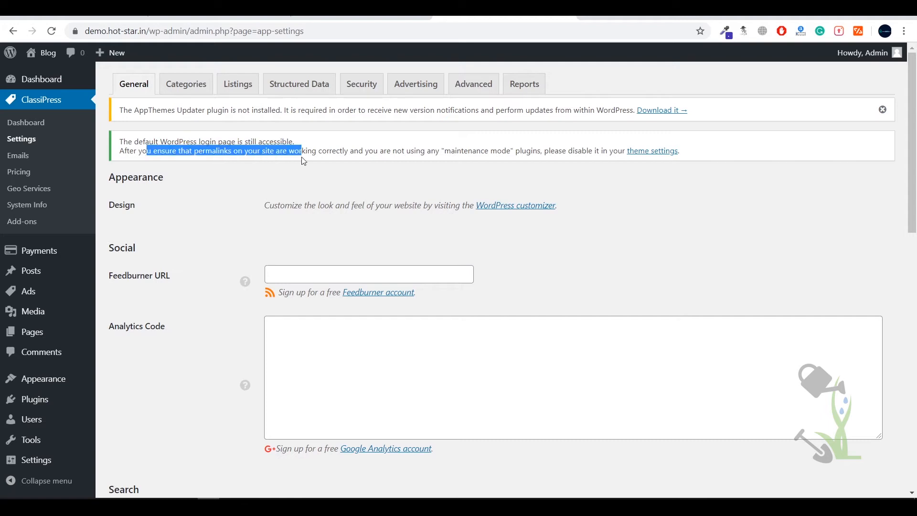
mouse_move(41, 52)
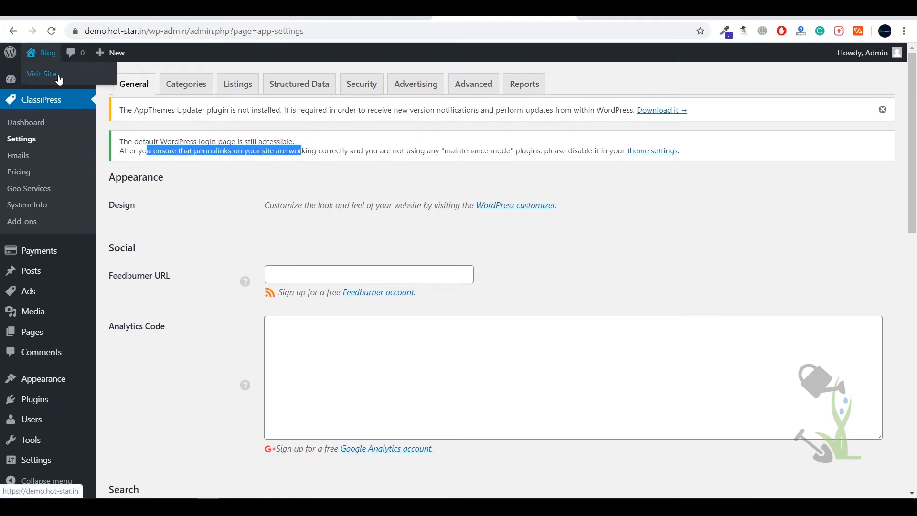
mouse_move(50, 44)
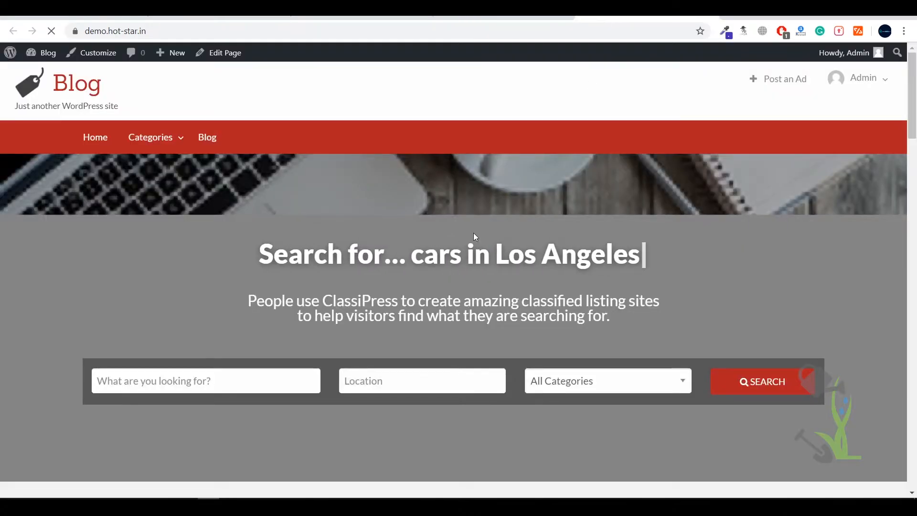
- View the My First Classified Ad listing and return to the home page with search
scroll("down", 3)
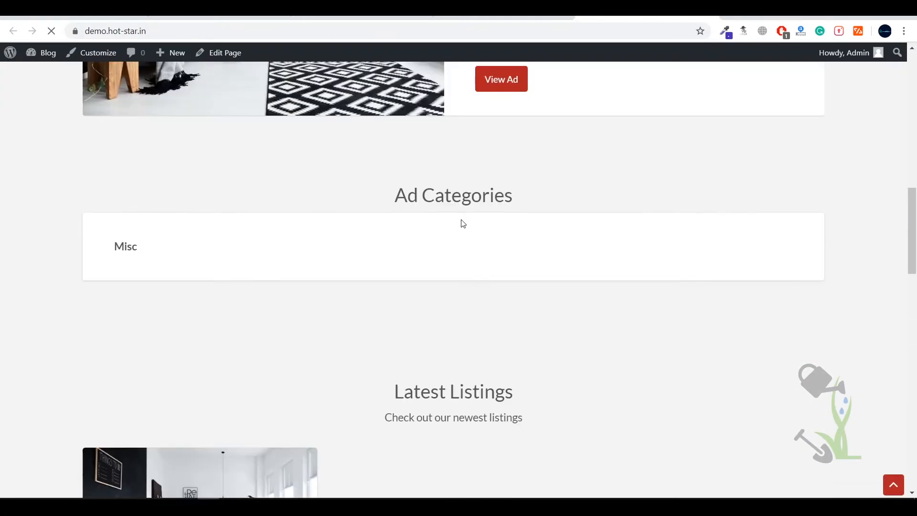
scroll("up", 3)
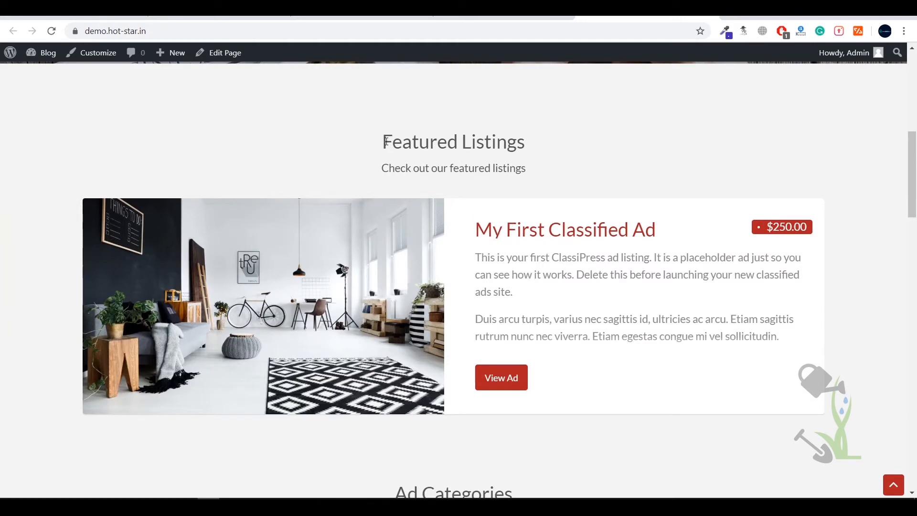
left_click(500, 377)
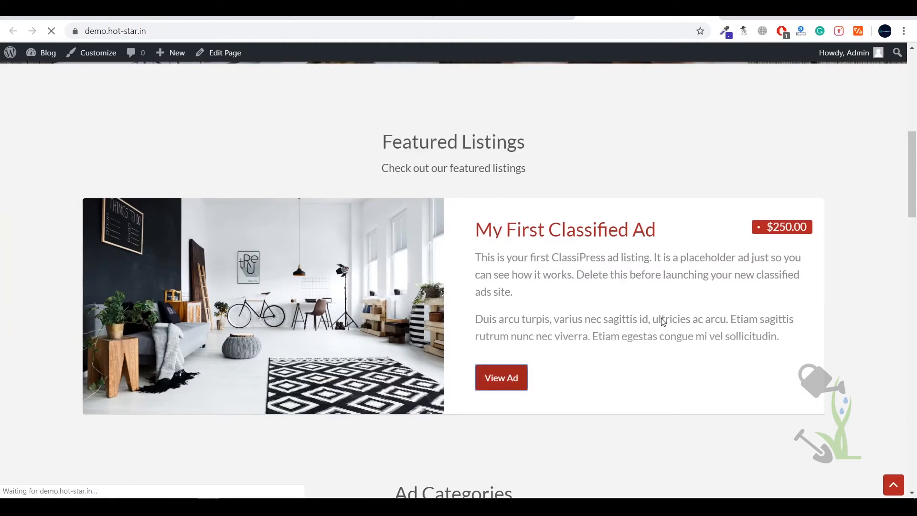
left_click(500, 377)
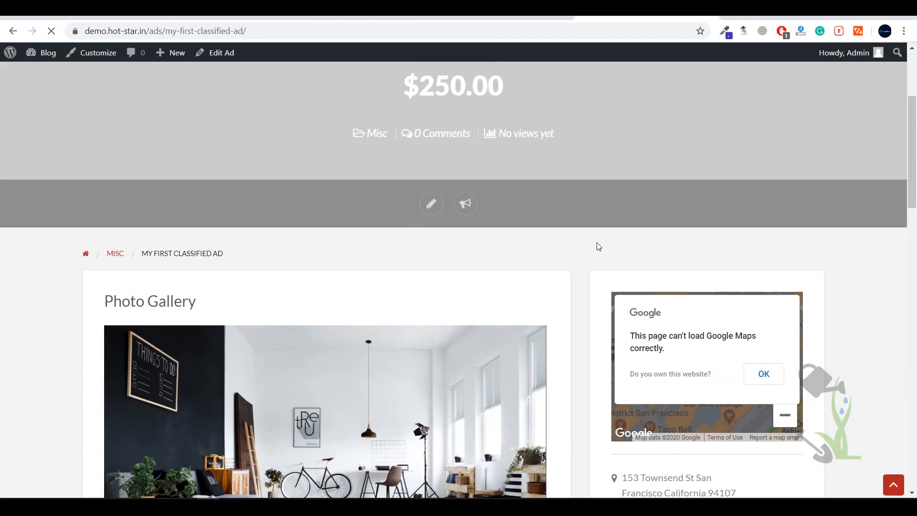
scroll("down", 3)
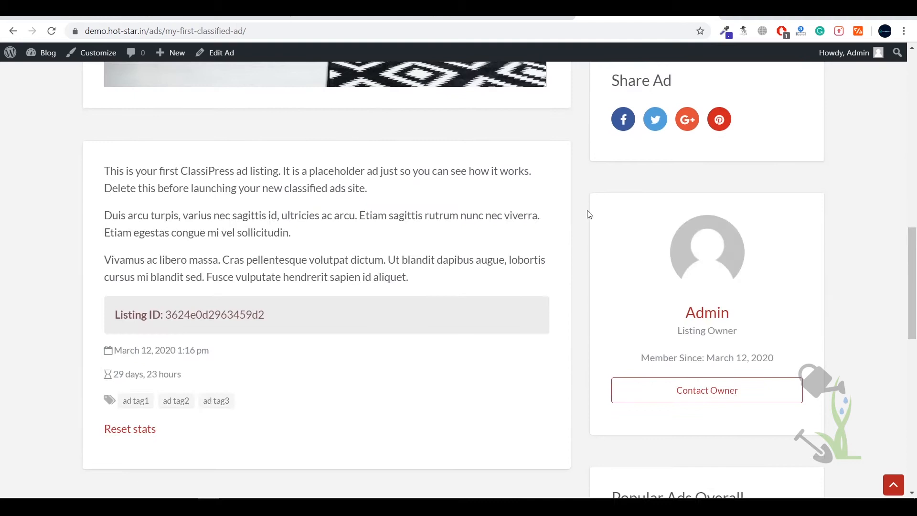
scroll("down", 3)
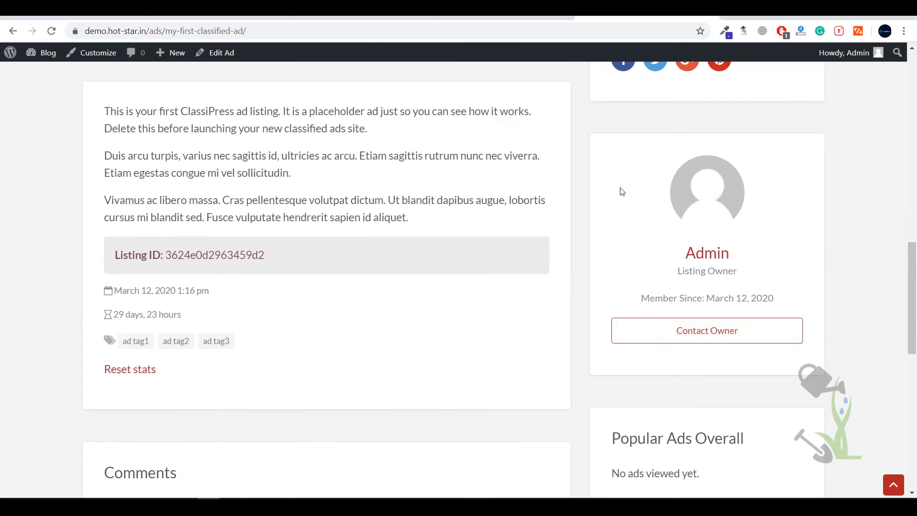
mouse_move(737, 238)
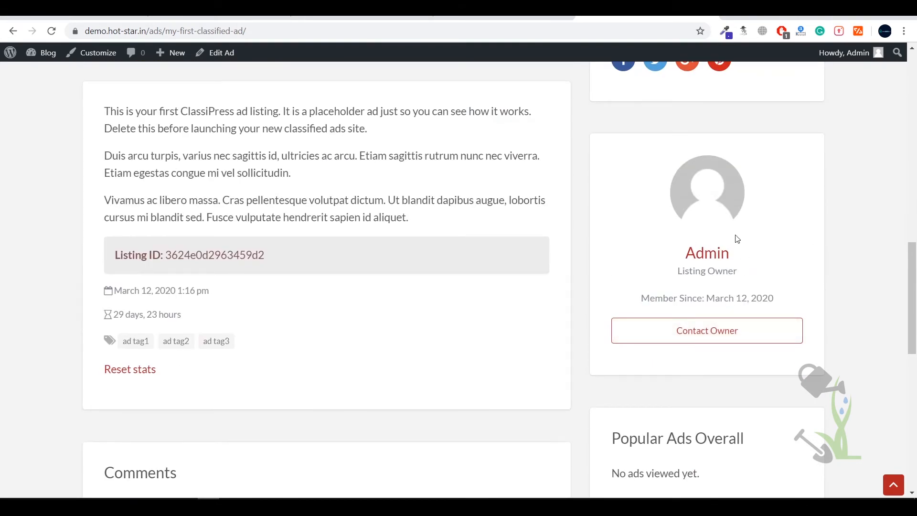
scroll("down", 3)
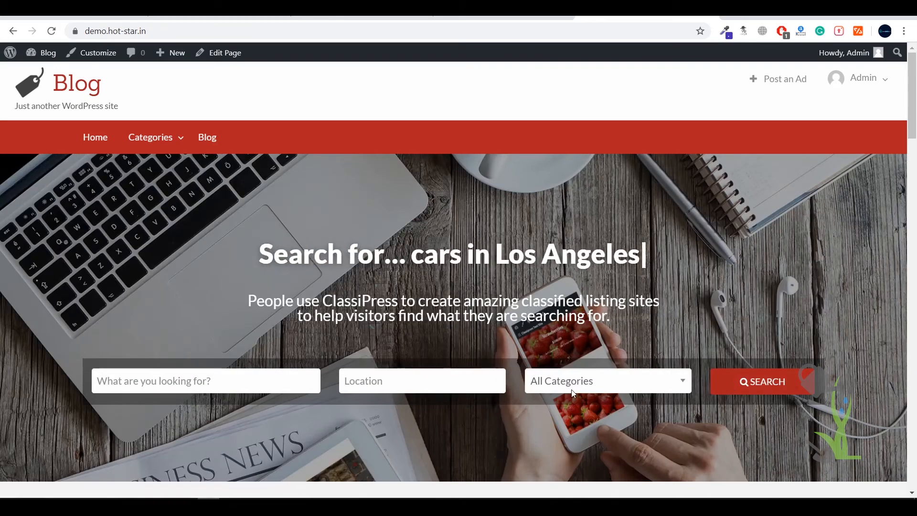
- Go to ClassiPress > Settings, General tab, in the admin area
left_click(607, 381)
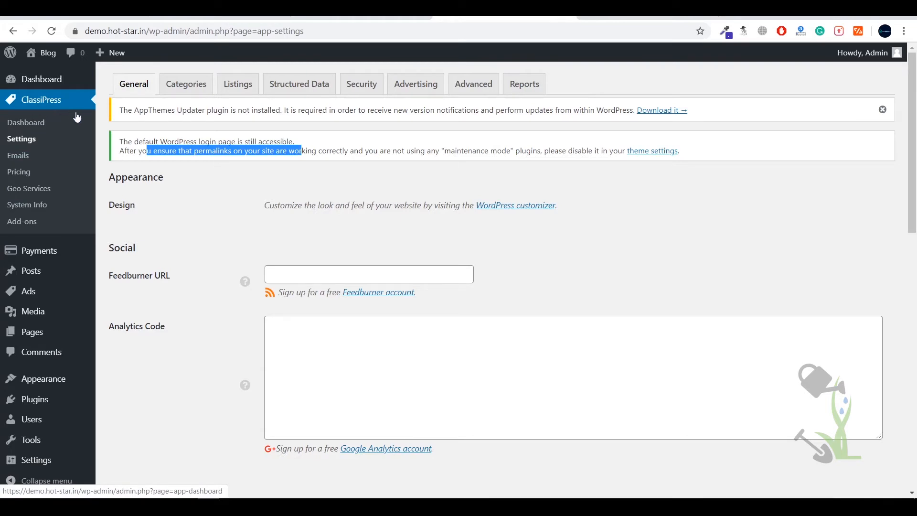
mouse_move(18, 155)
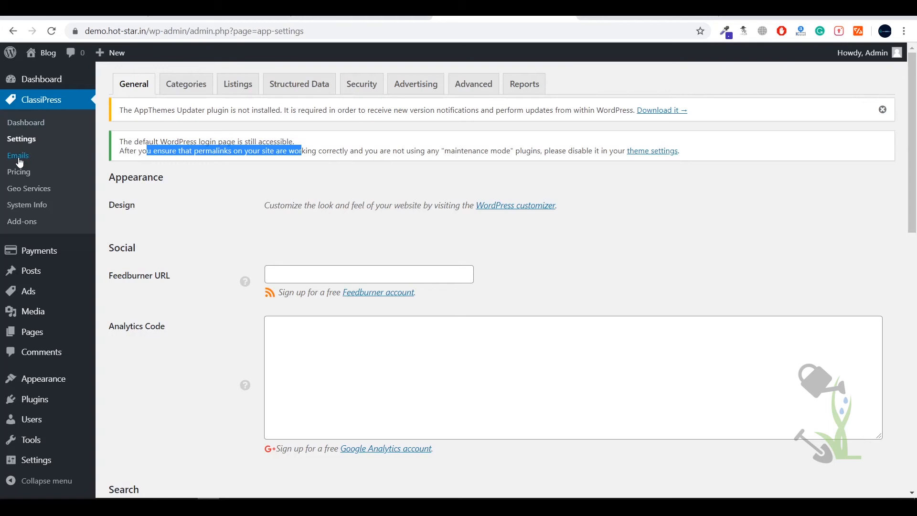
- Review the ClassiPress Pricing General options, then view the Memberships tab's pack settings
left_click(19, 171)
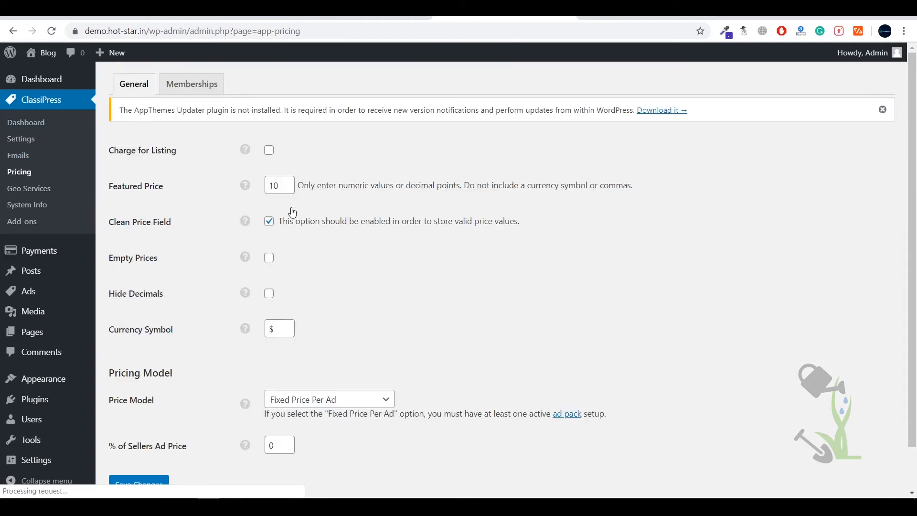
scroll("down", 3)
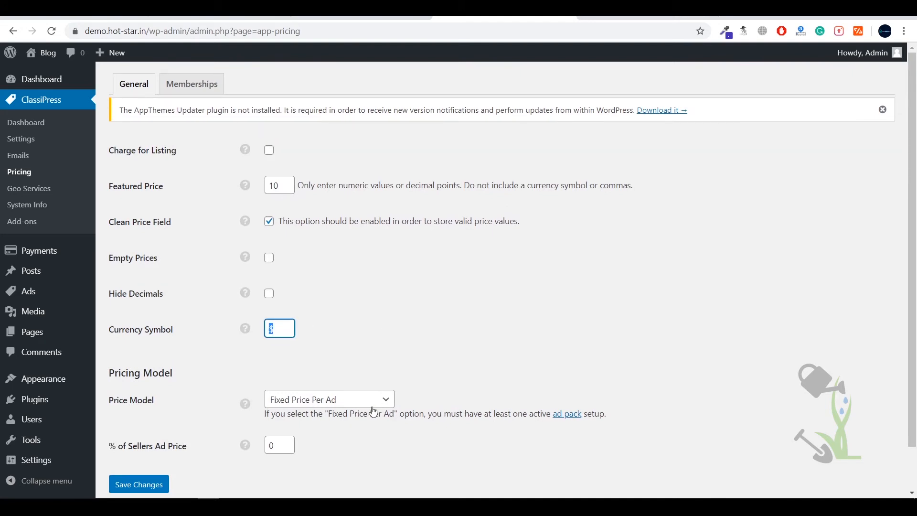
left_click(329, 400)
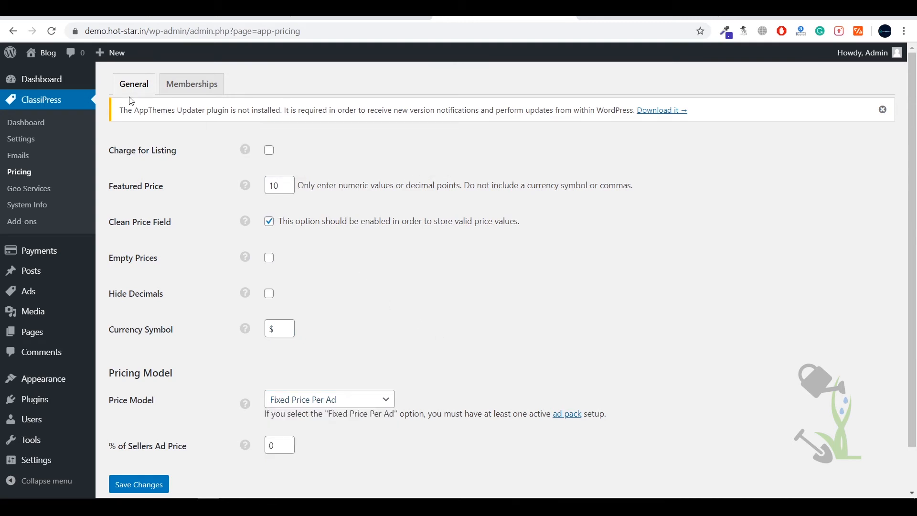
left_click(191, 83)
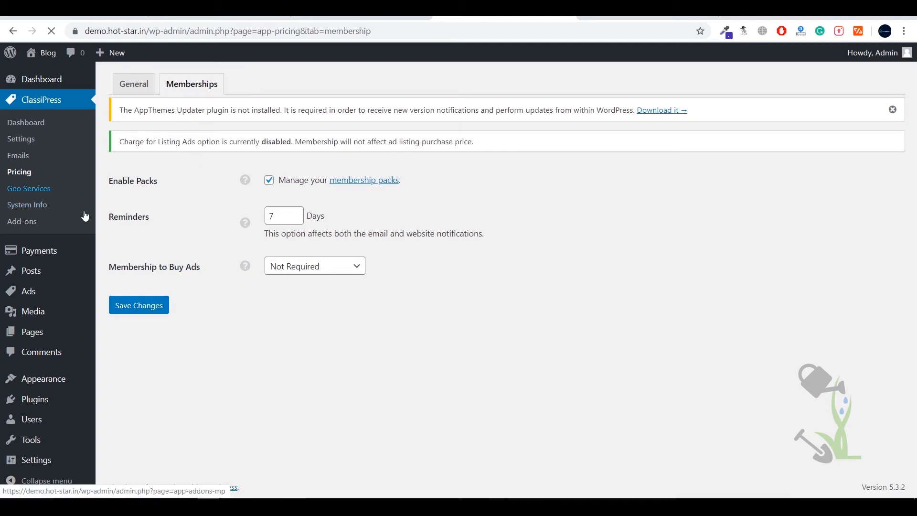
- Open ClassiPress Geo Services on the Map - Google tab and select the empty API Key field
left_click(29, 188)
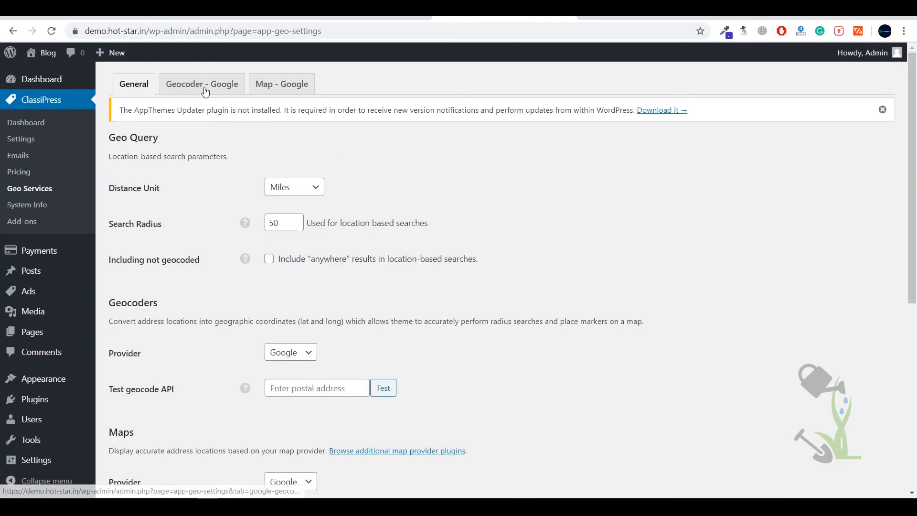
left_click(281, 84)
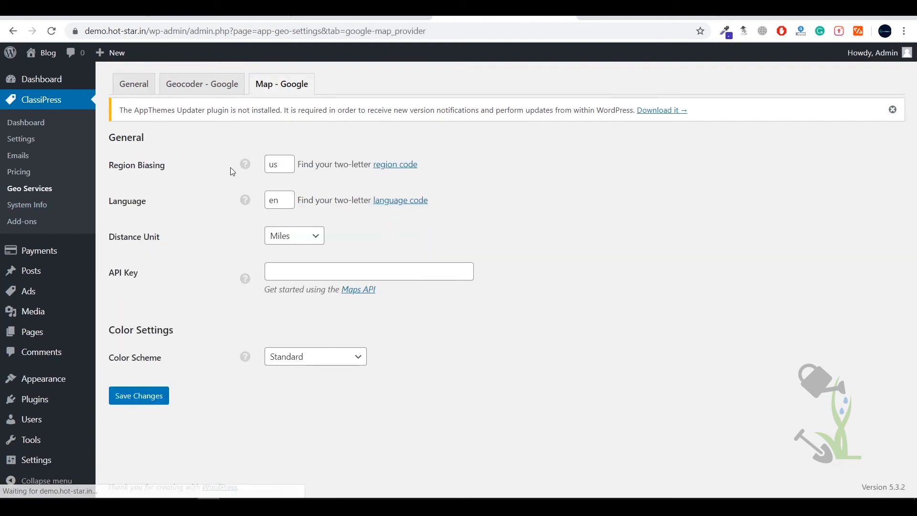
left_click(368, 270)
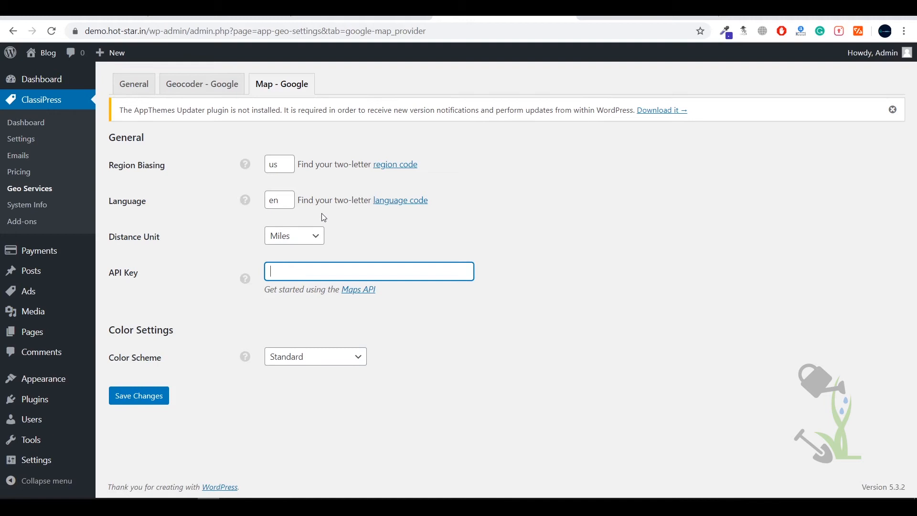
mouse_move(469, 201)
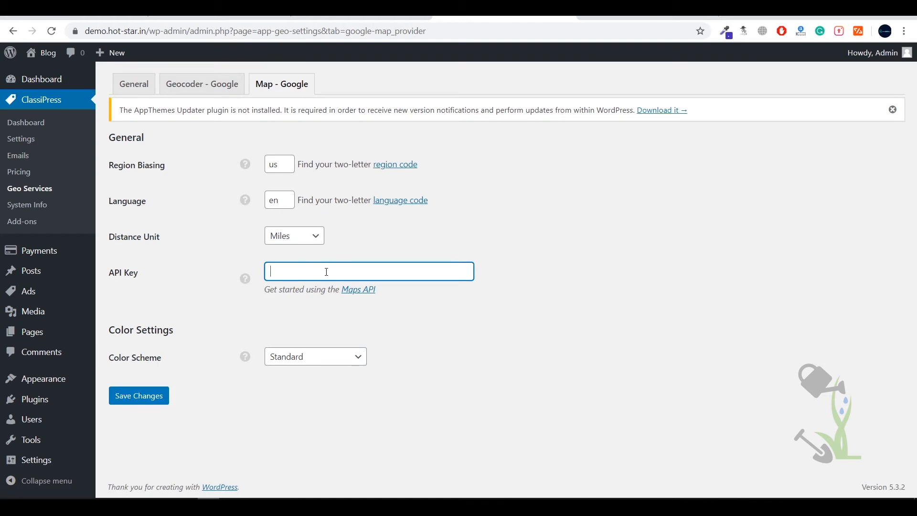
mouse_move(358, 289)
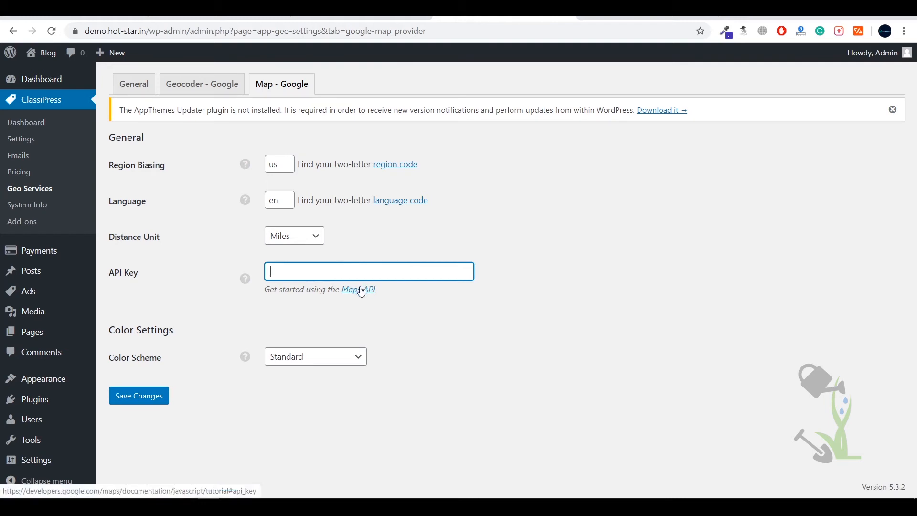
left_click(357, 290)
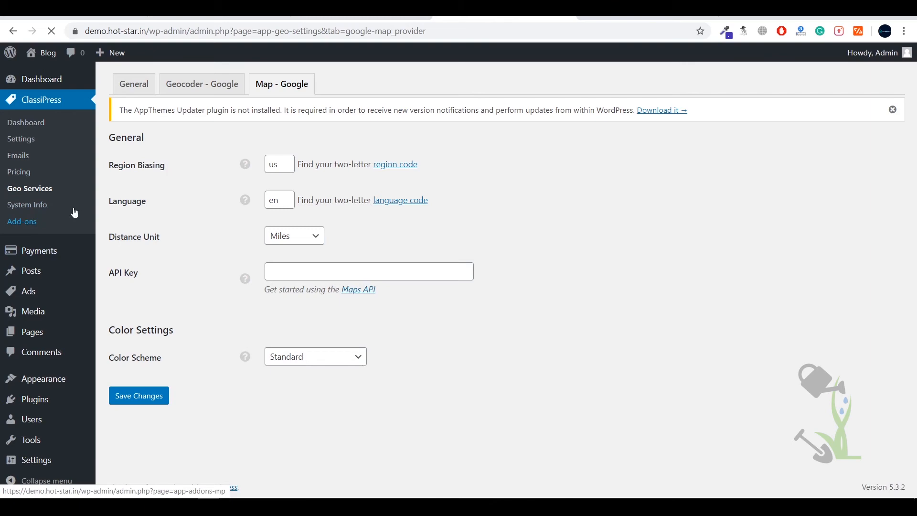
- Browse the ClassiPress Marketplace Add-ons listing, then go to the Emails settings
left_click(23, 222)
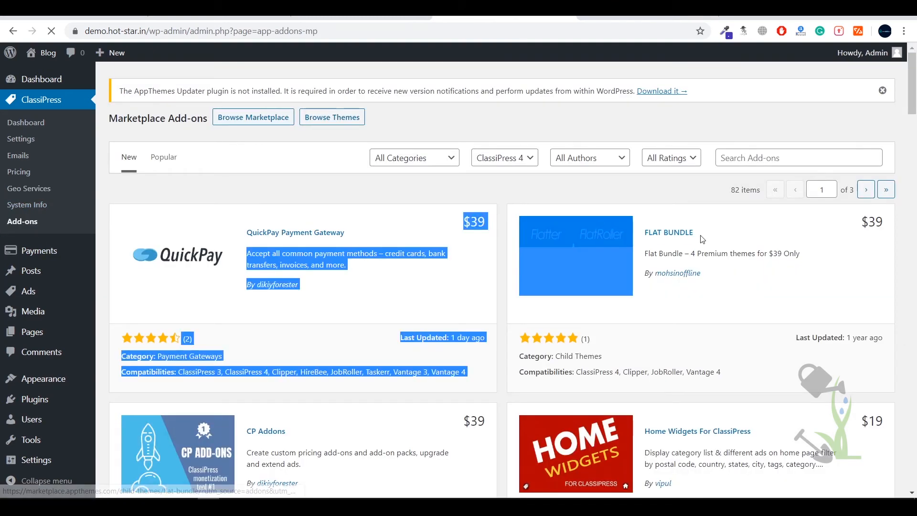
scroll("down", 3)
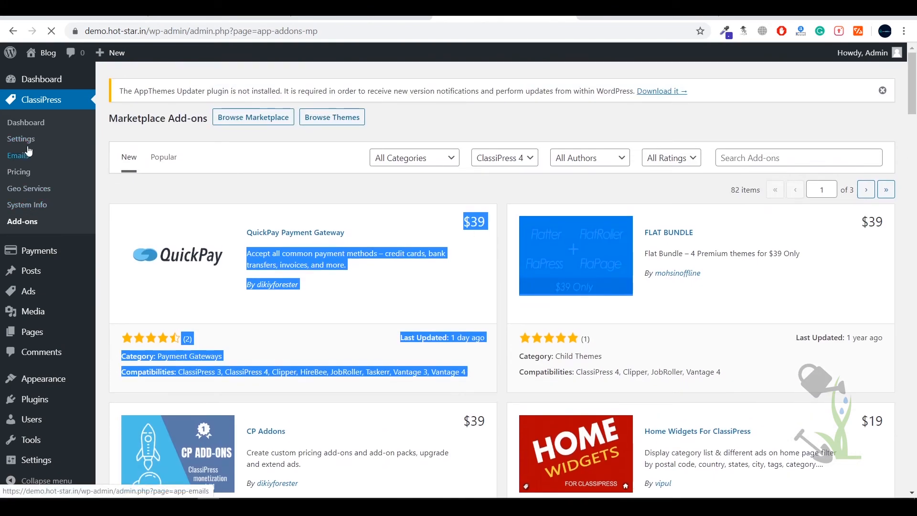
left_click(18, 155)
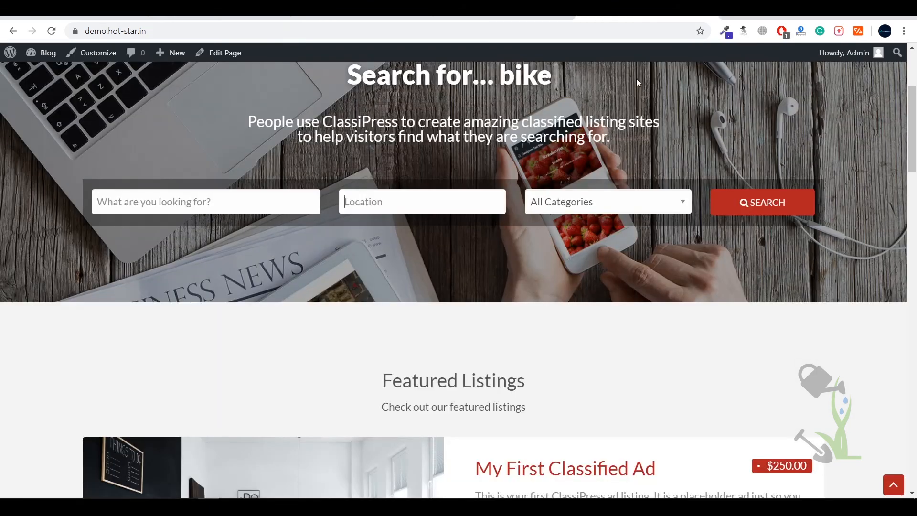
- Scroll through the Emails settings and start a new classified ad from Ads > Add New
scroll("down", 3)
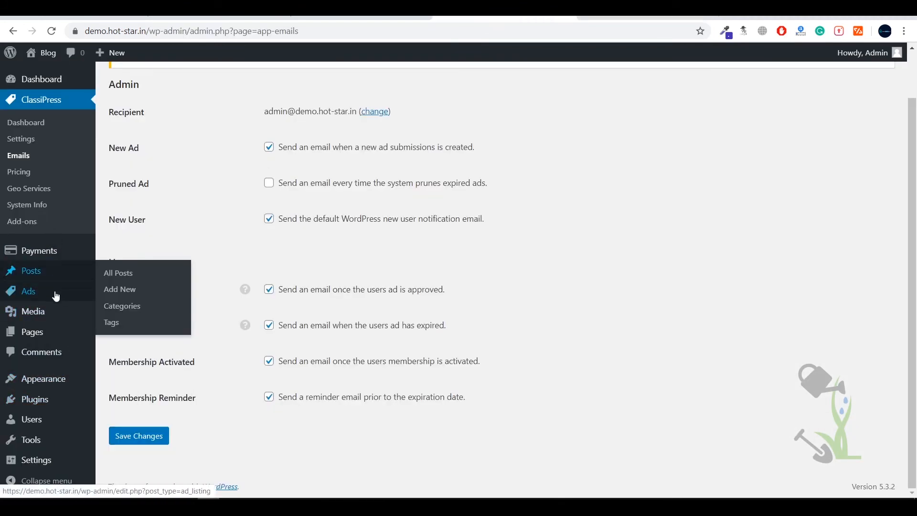
mouse_move(28, 291)
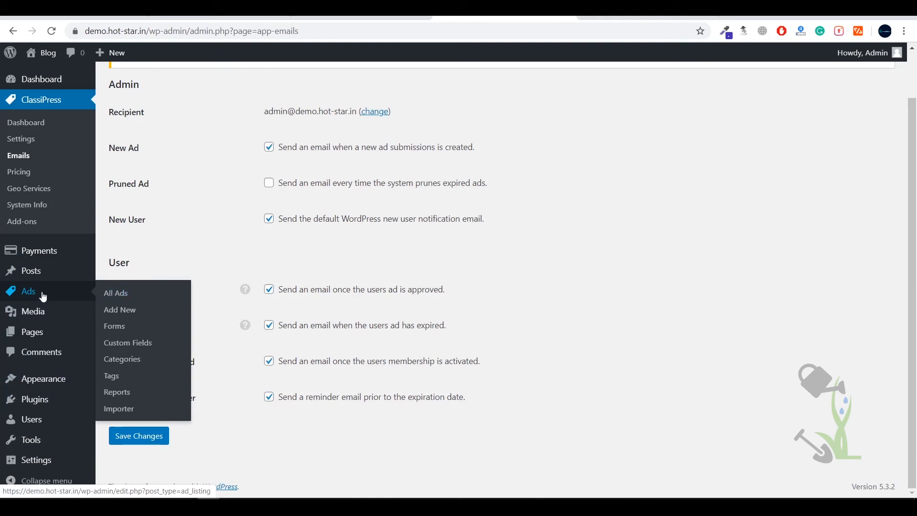
mouse_move(35, 291)
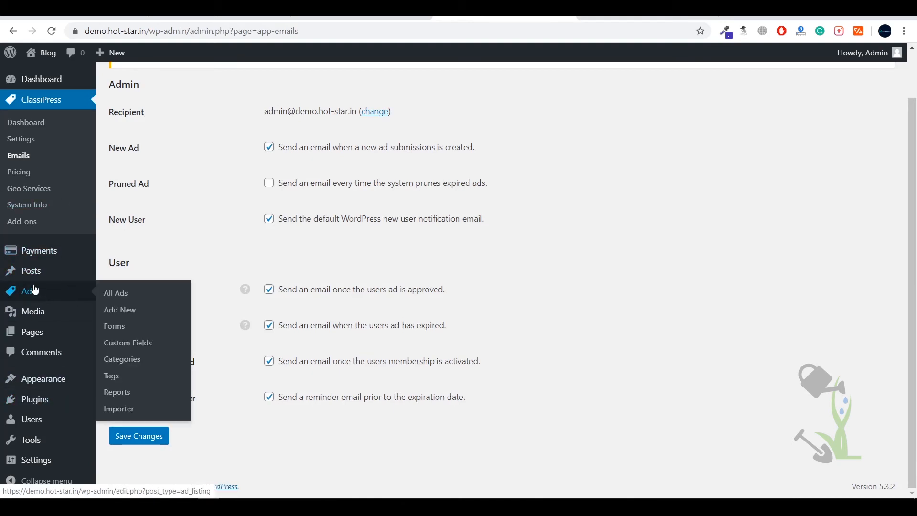
left_click(120, 310)
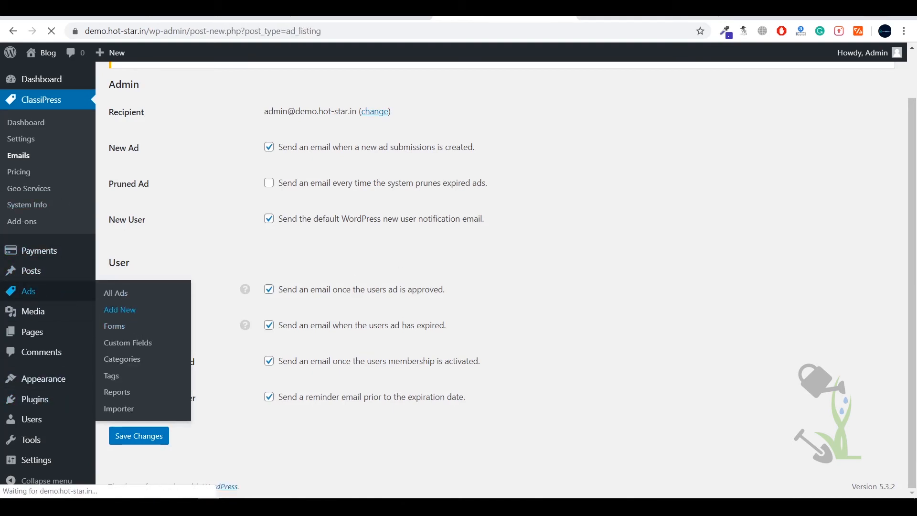
- Title the ad 'new ads' and give it the description 'asdasd asda'
left_click(120, 310)
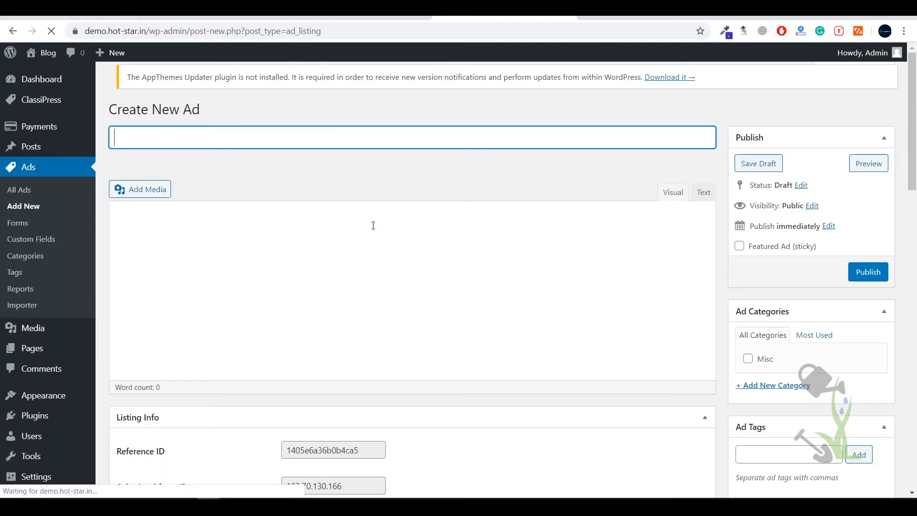
type("n")
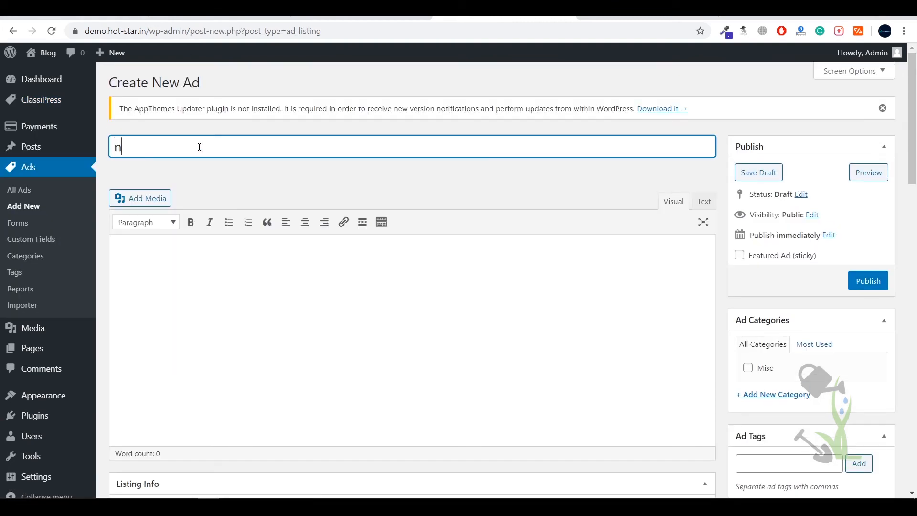
type("ew ads")
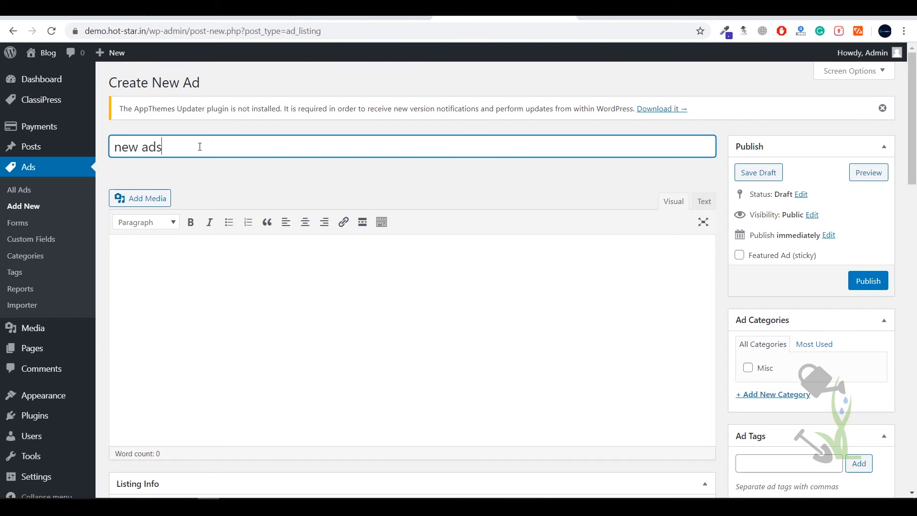
type("asdasd asda")
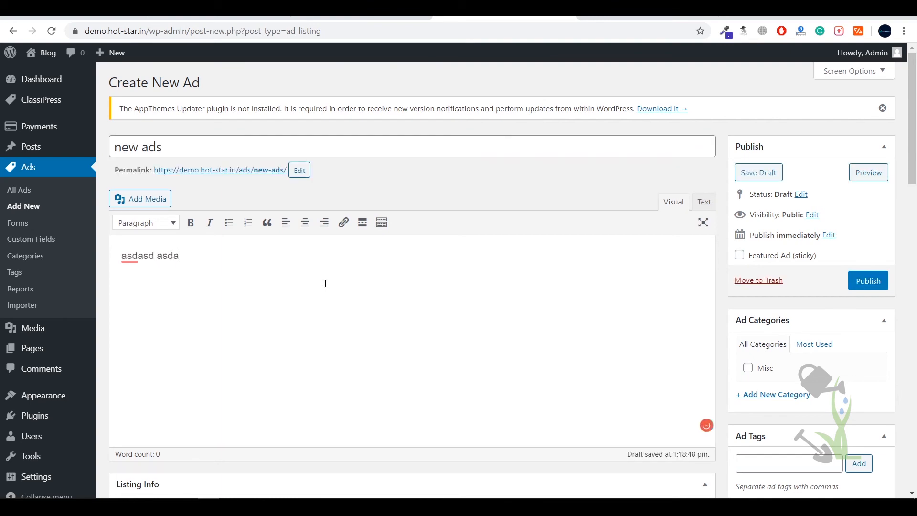
scroll("down", 3)
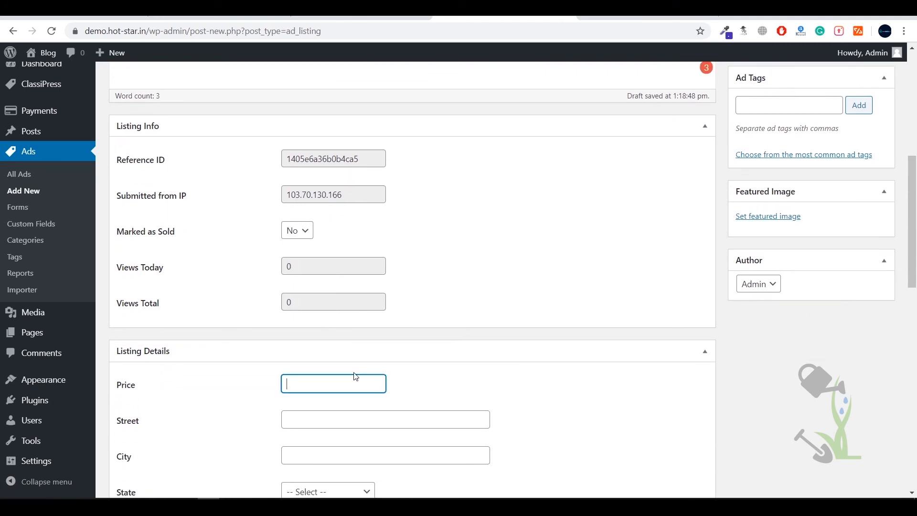
- Enter price 5999 and address details 't 87', 'new' and 'NYT' in Listing Details
type("5999")
left_click(385, 419)
type("s")
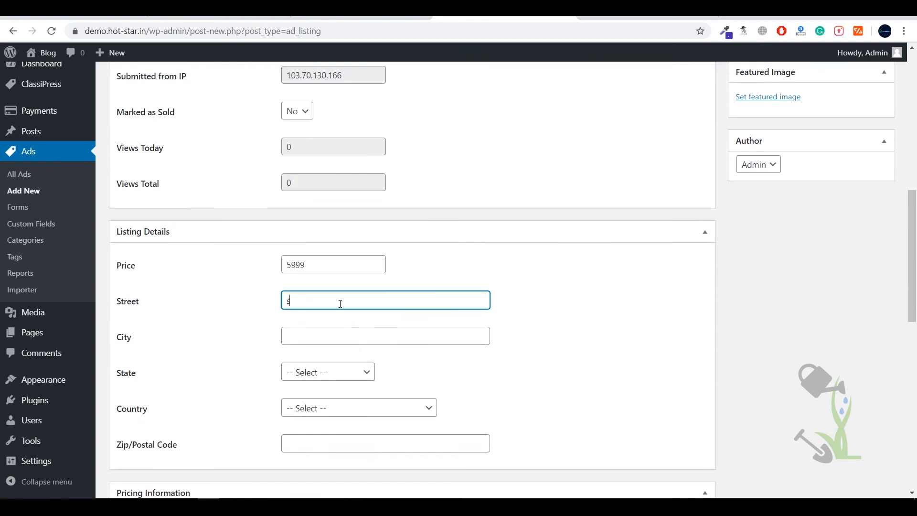
type("t 87")
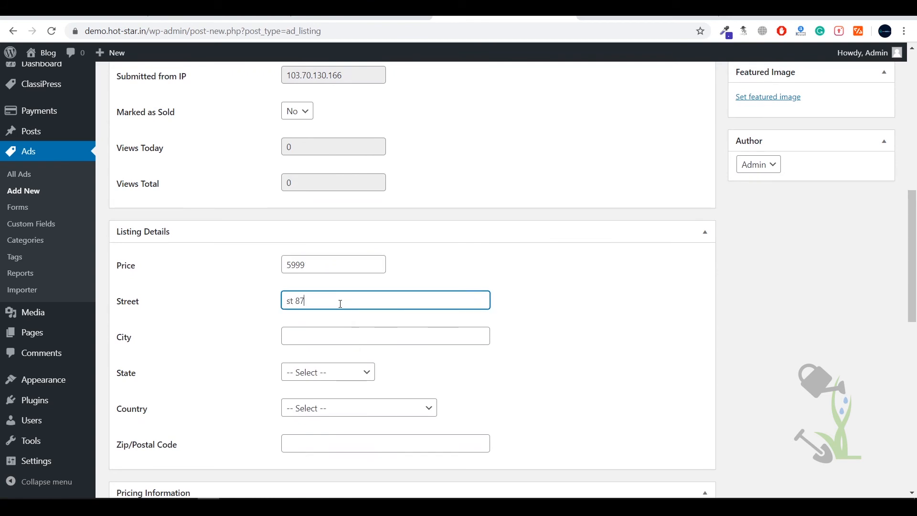
type("newyork")
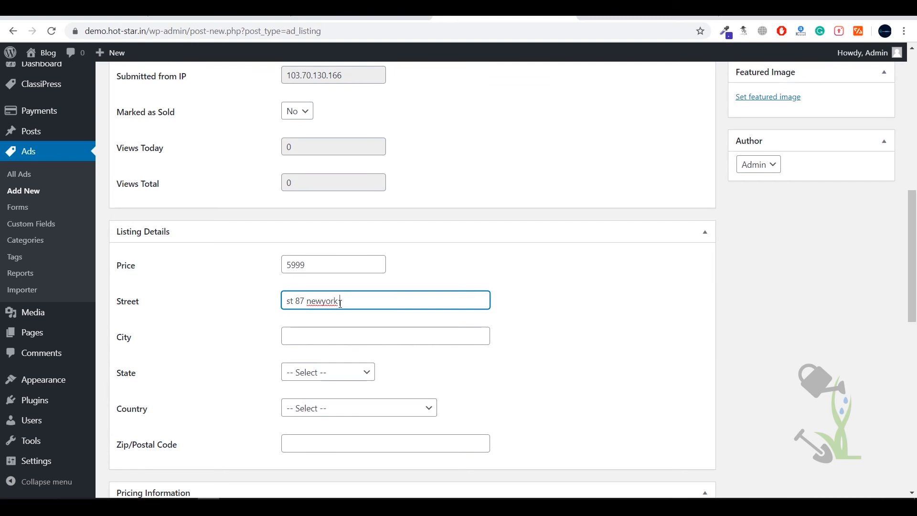
type("NYTC")
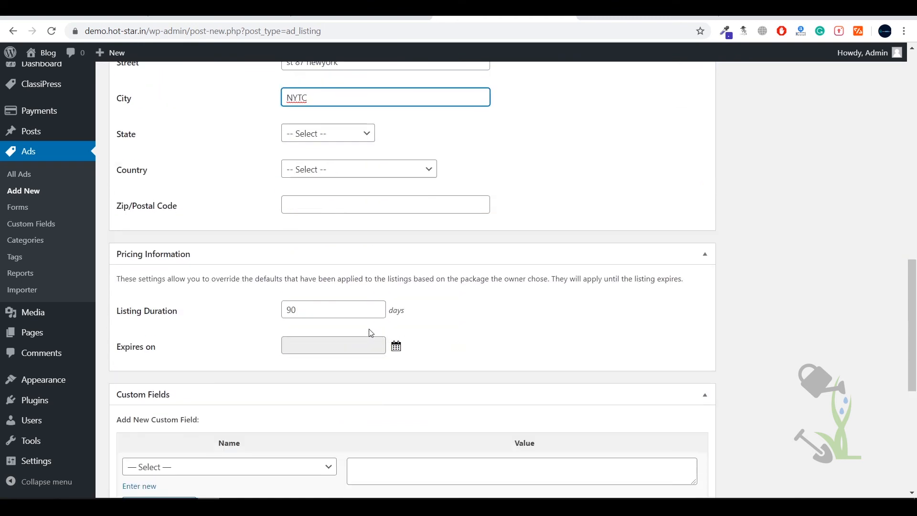
- Shorten the ad's listing duration to 5 days
double_click(146, 310)
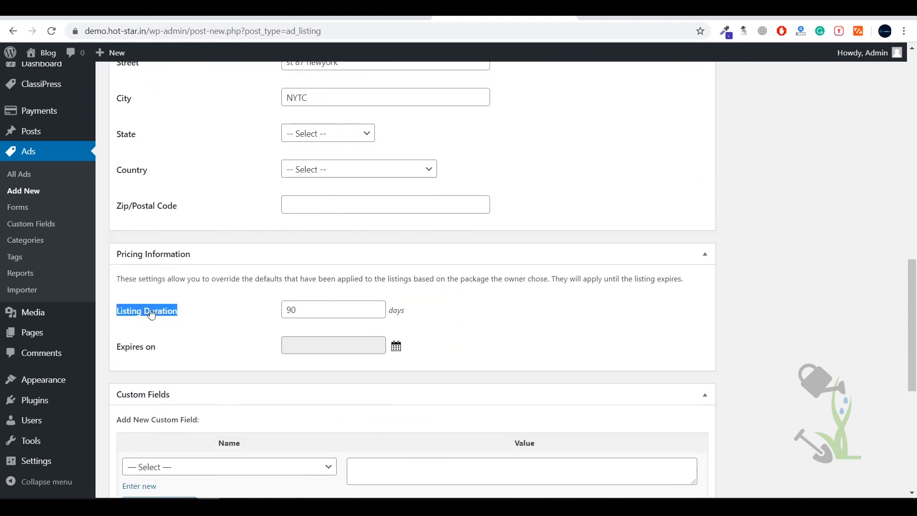
left_click(331, 310)
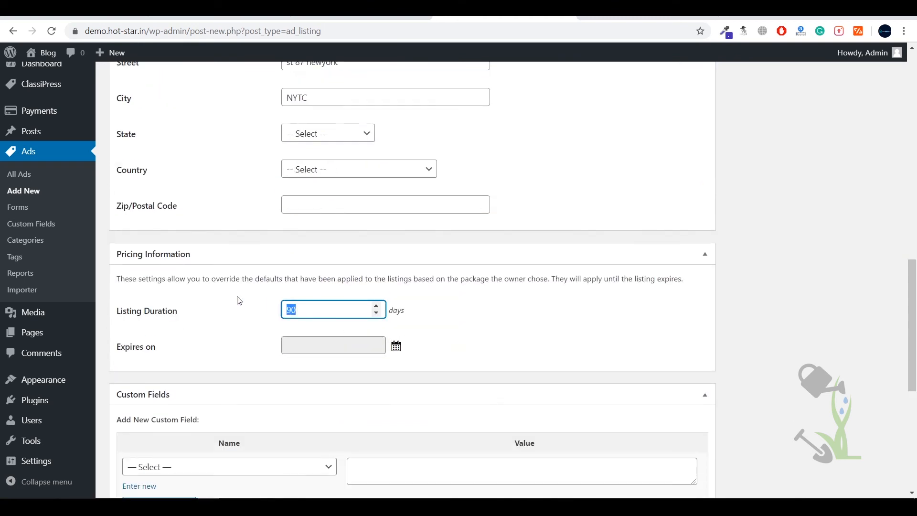
left_click(333, 344)
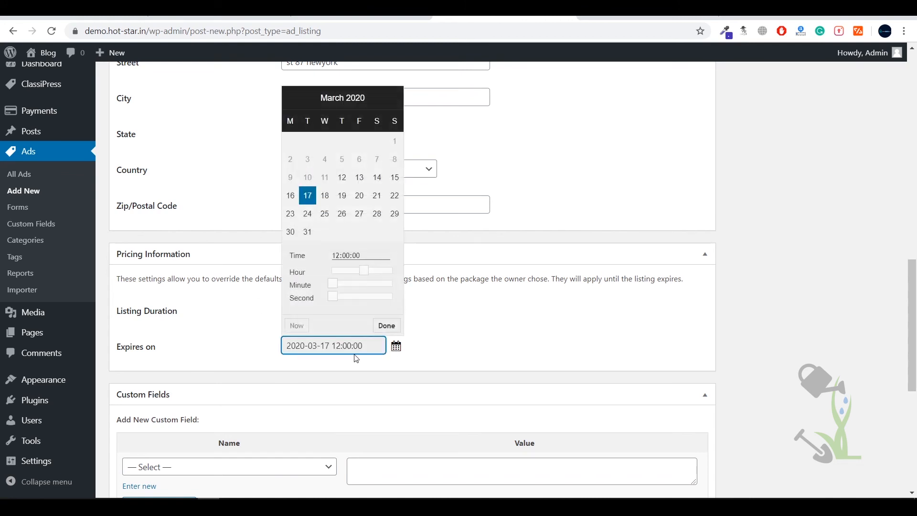
left_click(307, 232)
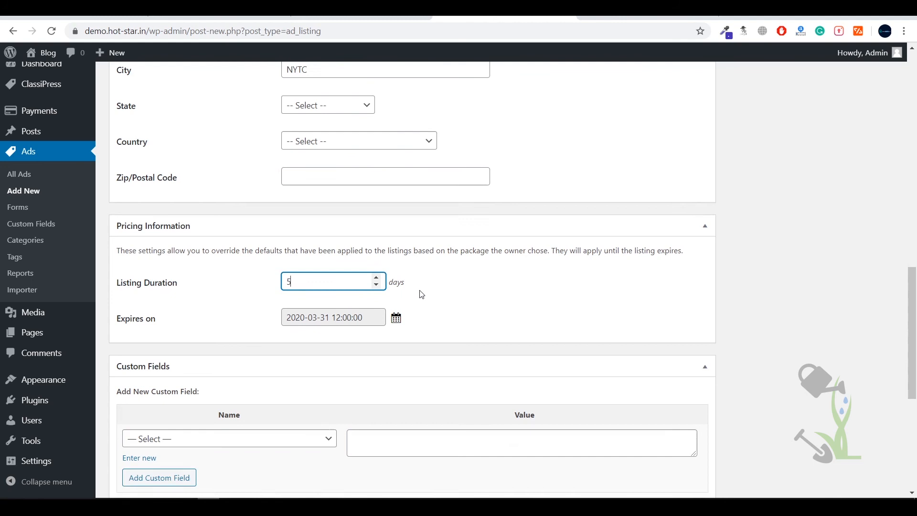
left_click(228, 347)
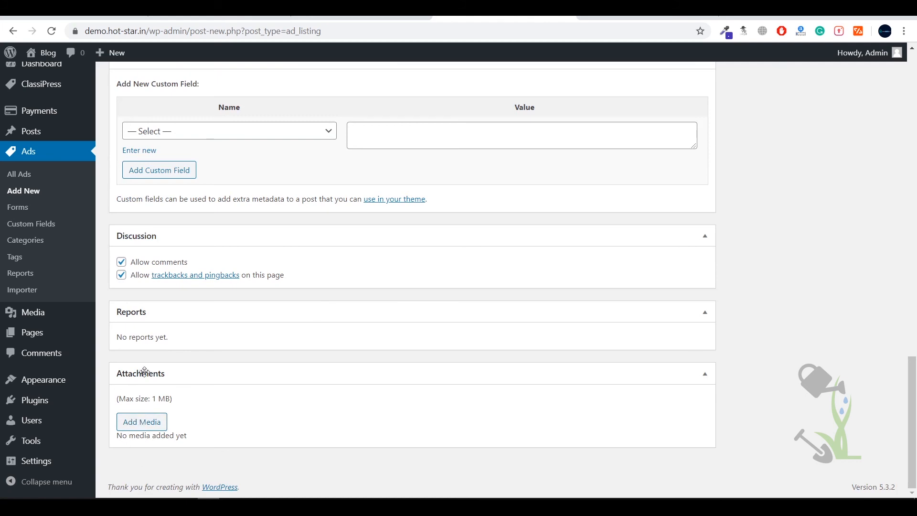
scroll("up", 3)
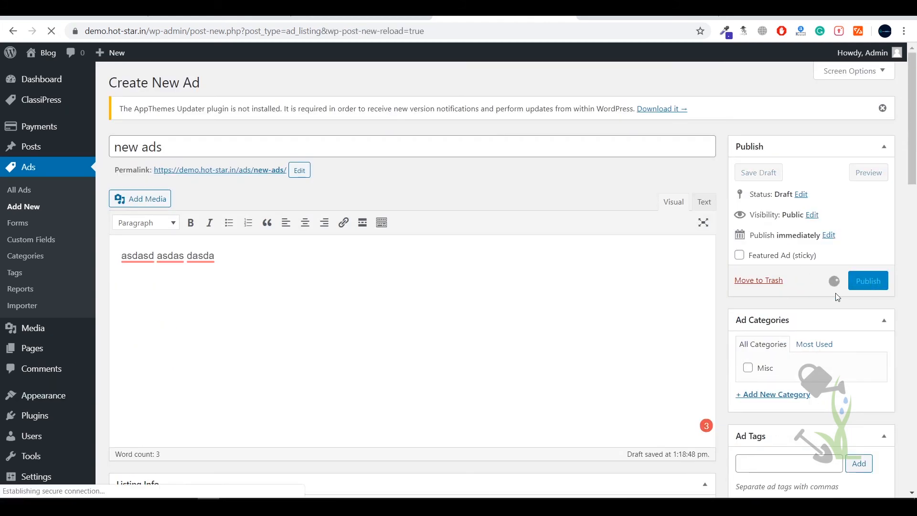
- Publish the ad, create a 'new house' category for it, and update the listing
left_click(868, 280)
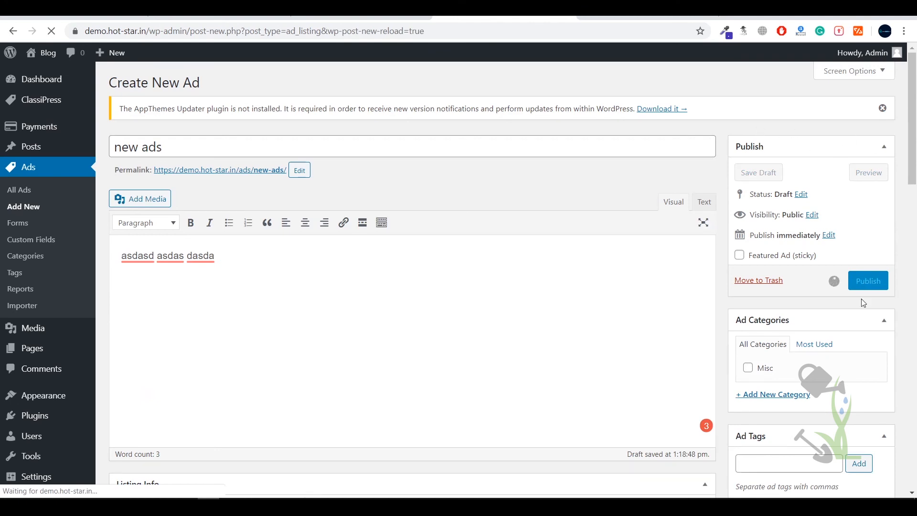
left_click(867, 281)
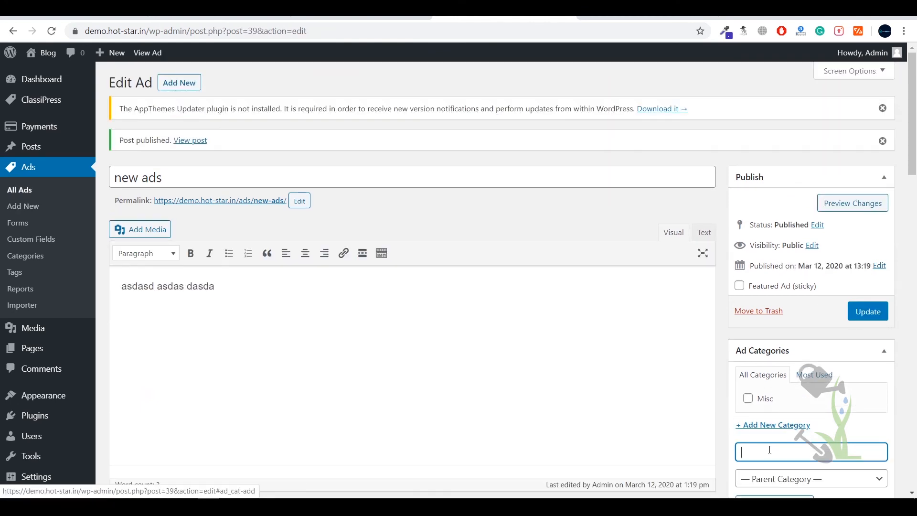
type("new course")
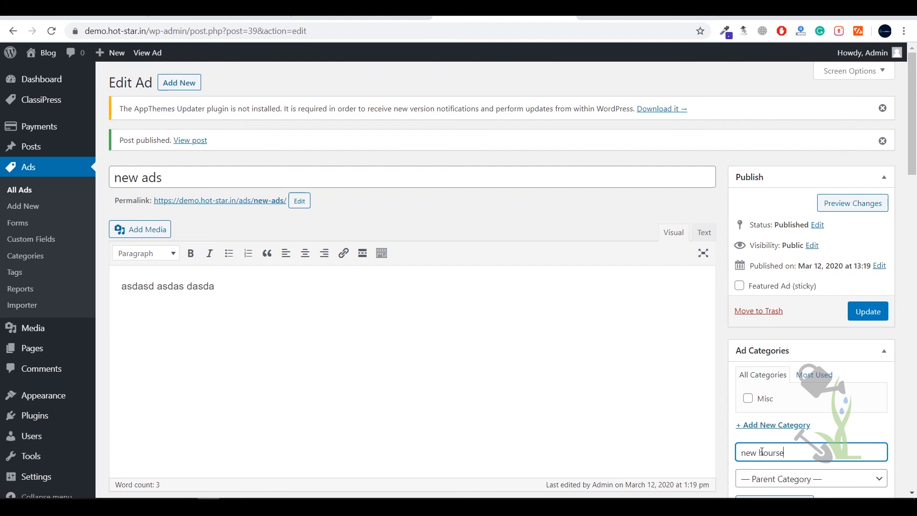
type("new house")
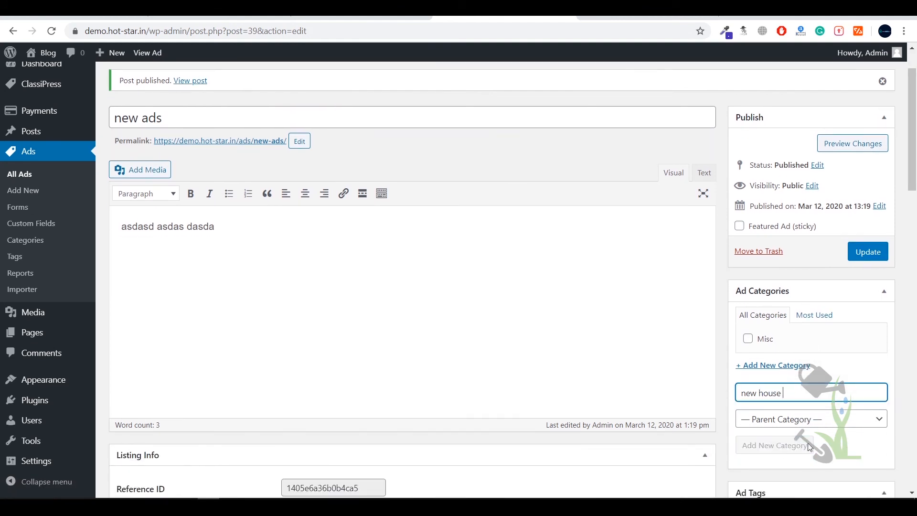
left_click(773, 445)
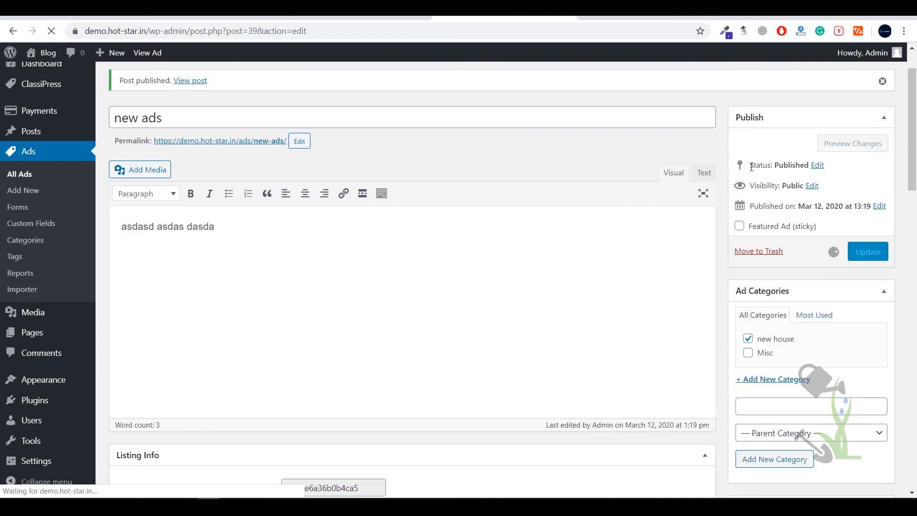
left_click(189, 80)
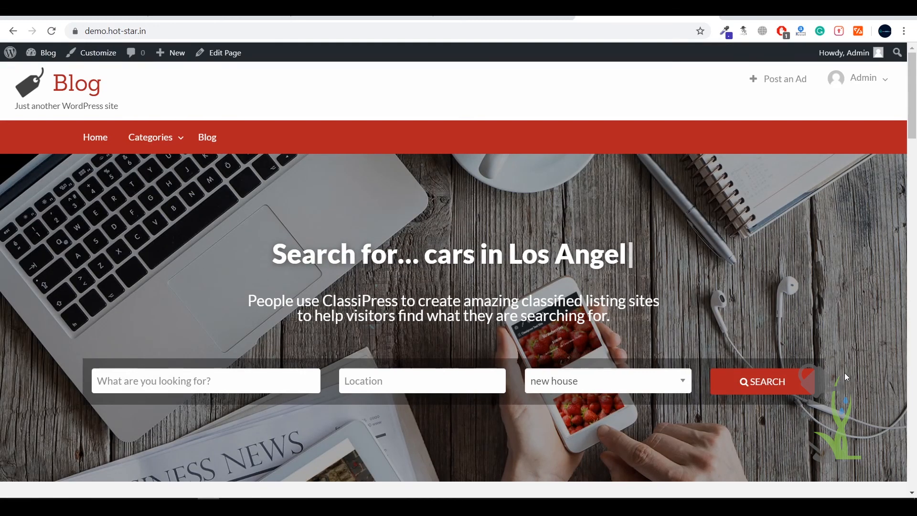
- Search the 'new house' category and refine results with a 65-mile radius
left_click(761, 381)
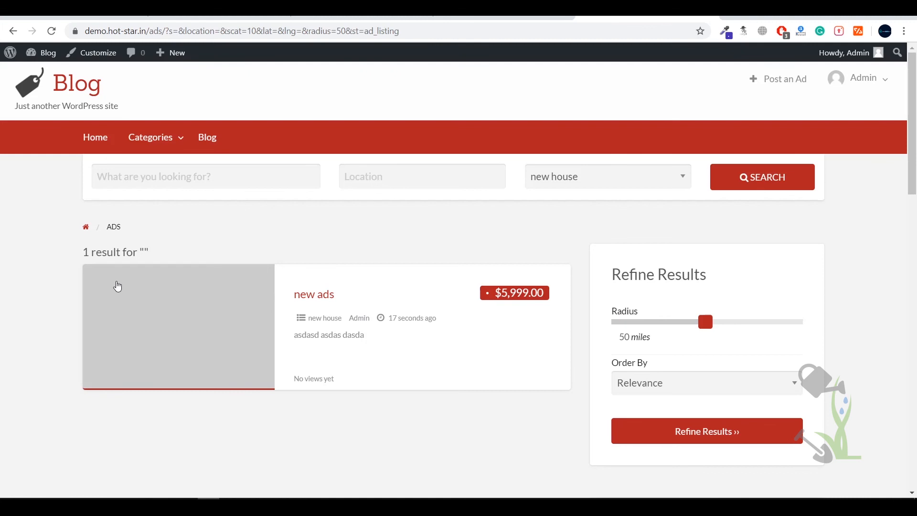
mouse_move(317, 336)
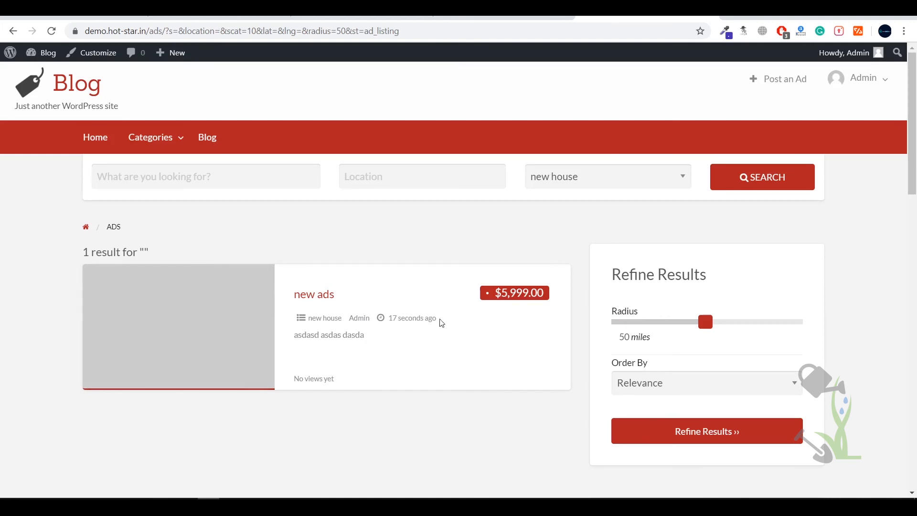
left_click_drag(704, 321, 635, 321)
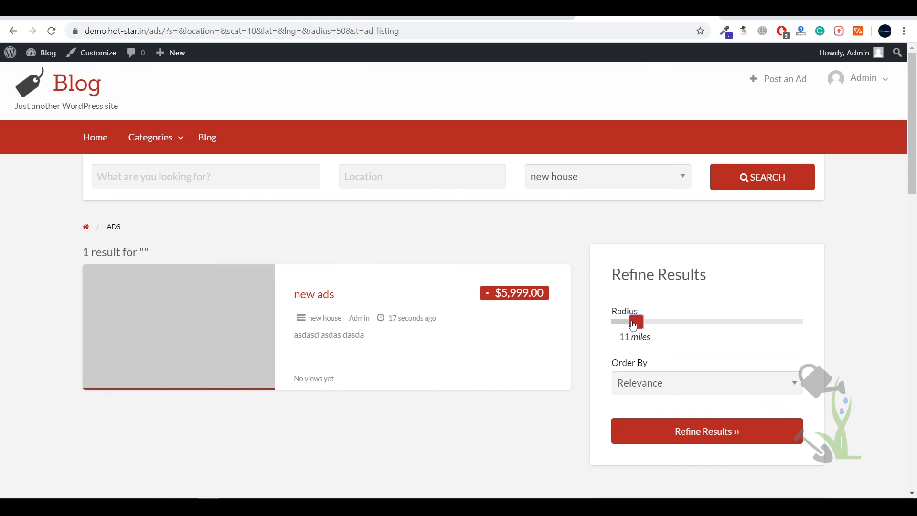
left_click_drag(635, 322, 690, 321)
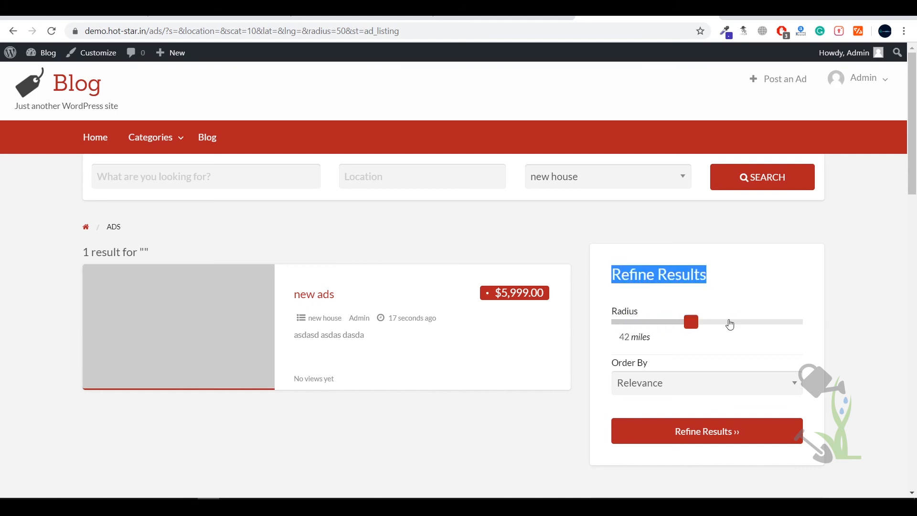
left_click_drag(690, 322, 734, 323)
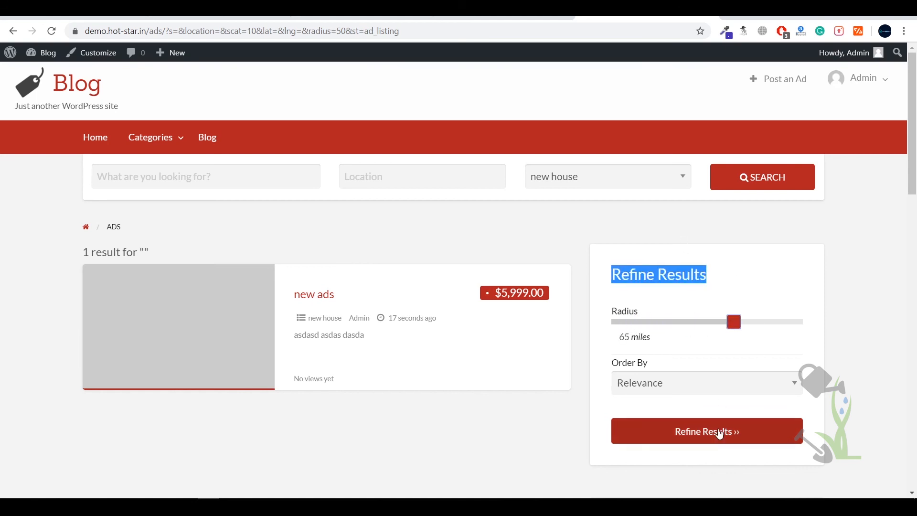
left_click(706, 430)
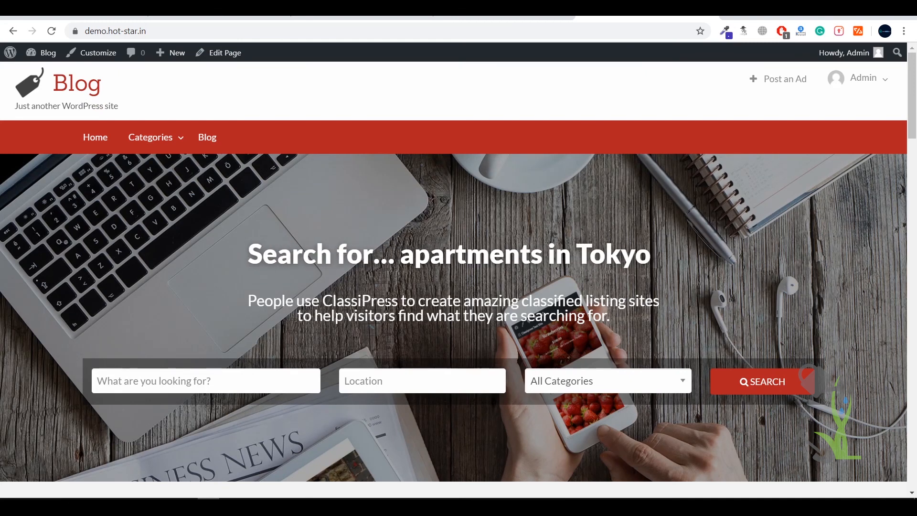
- Scroll the home page down to the latest ads showing 'new ads' at $5,999.00
scroll("down", 3)
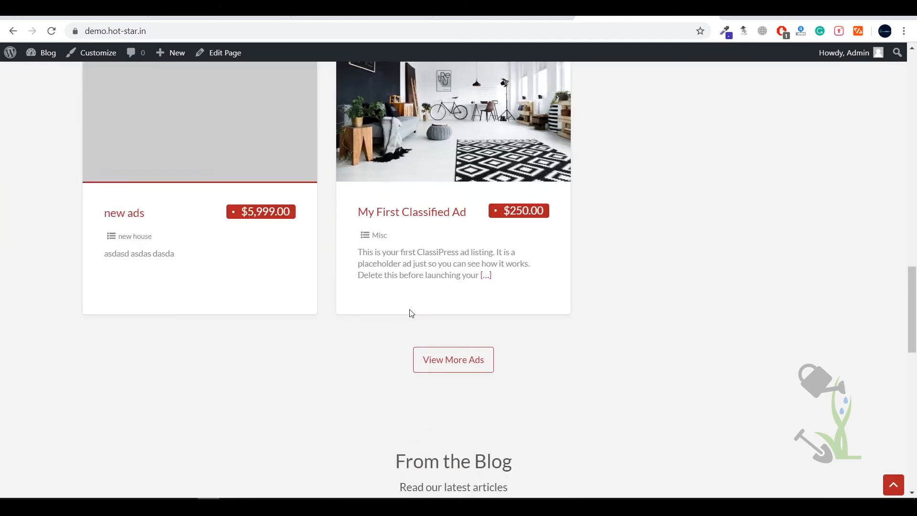